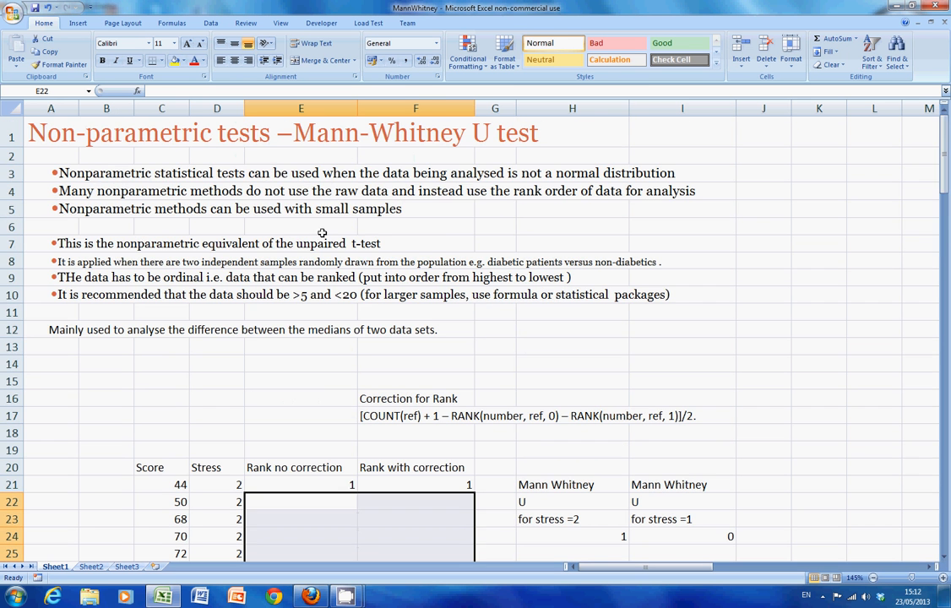
Step: Review the uncorrected rank formula =RANK(C21,C$21:C$42,1) in E21 and its copy in row 22
left_click(415, 227)
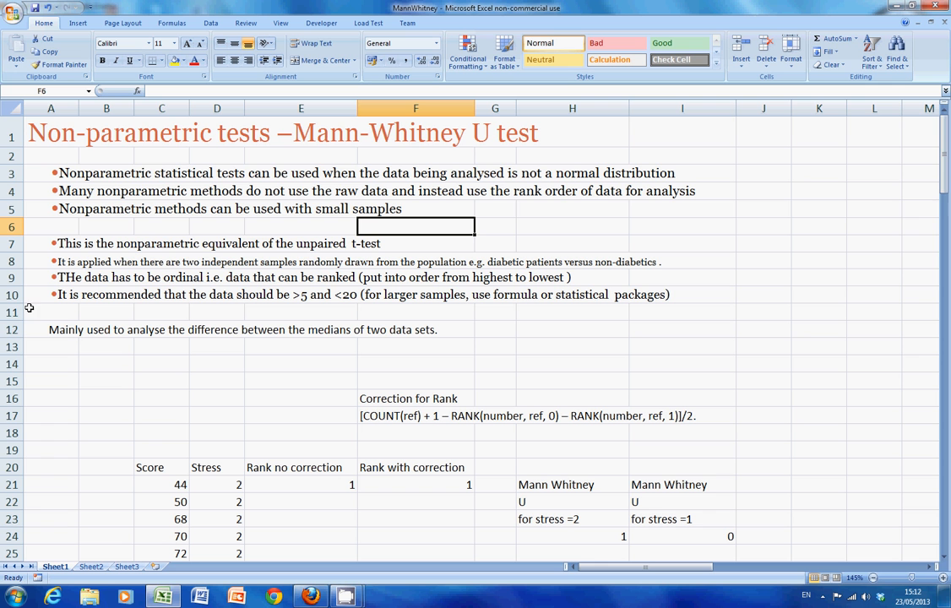
mouse_move(159, 347)
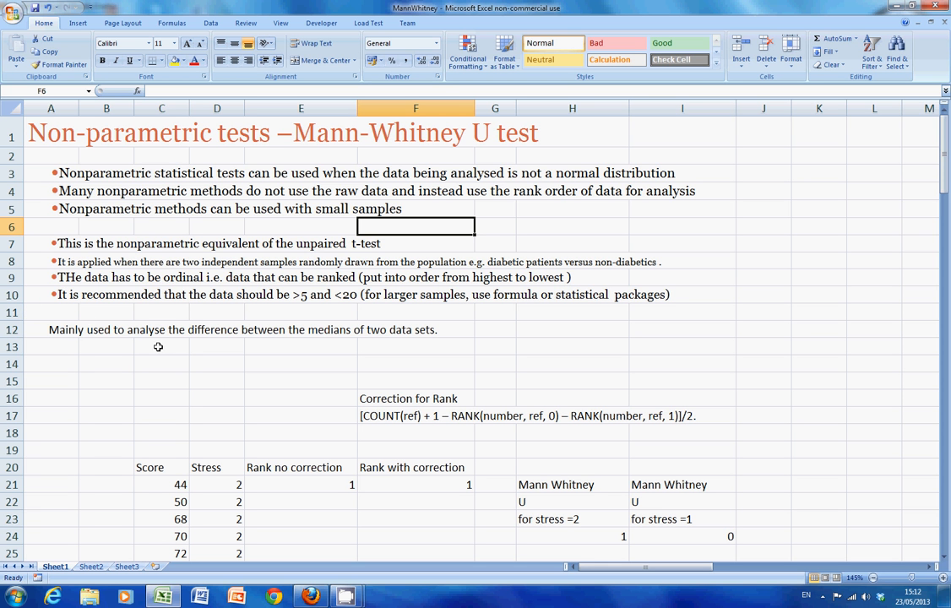
mouse_move(161, 245)
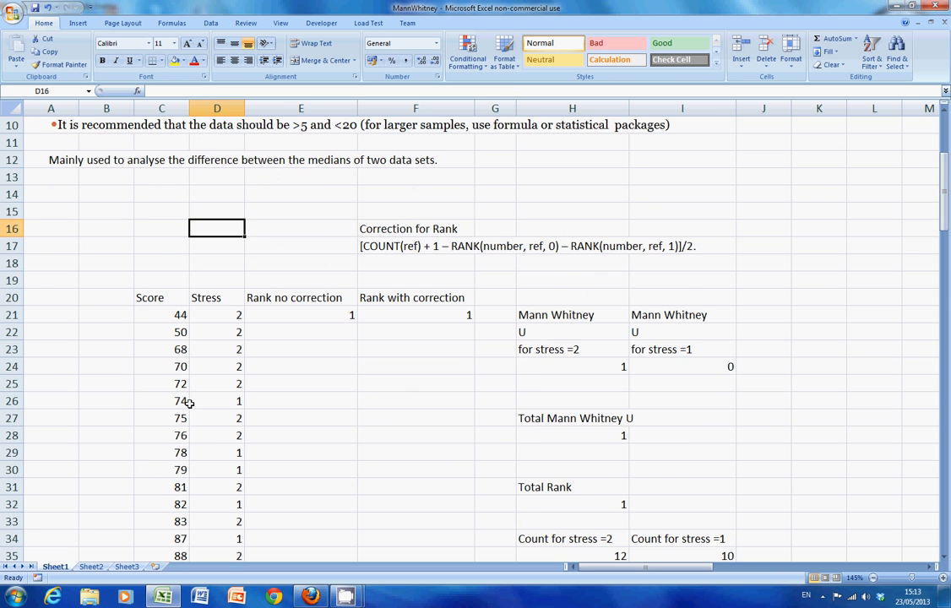
scroll("down", 3)
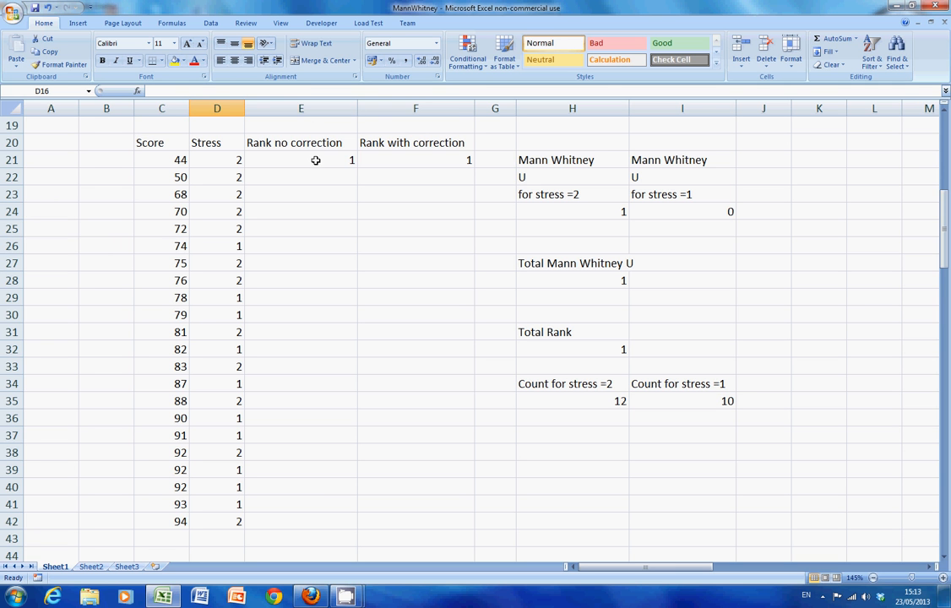
left_click(300, 159)
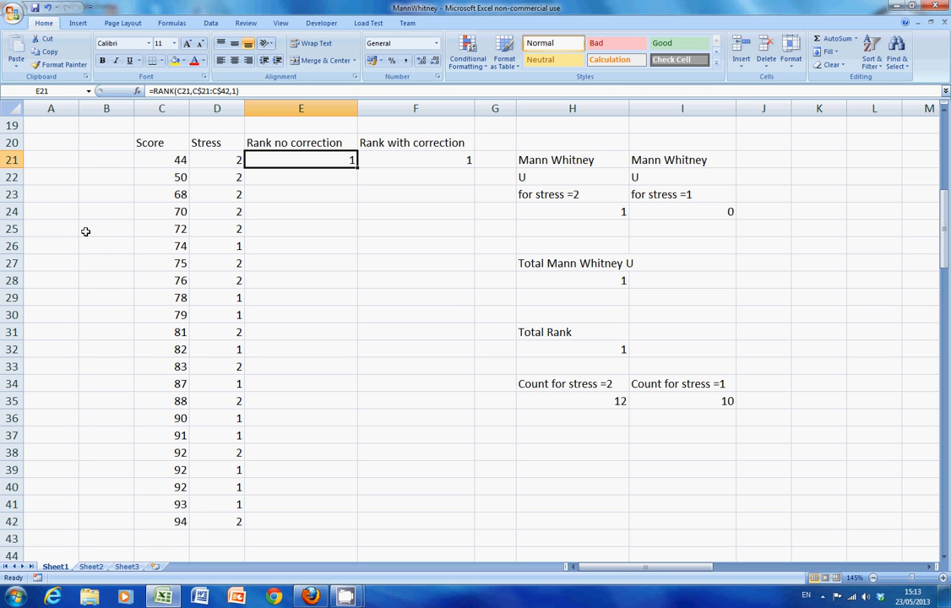
mouse_move(101, 234)
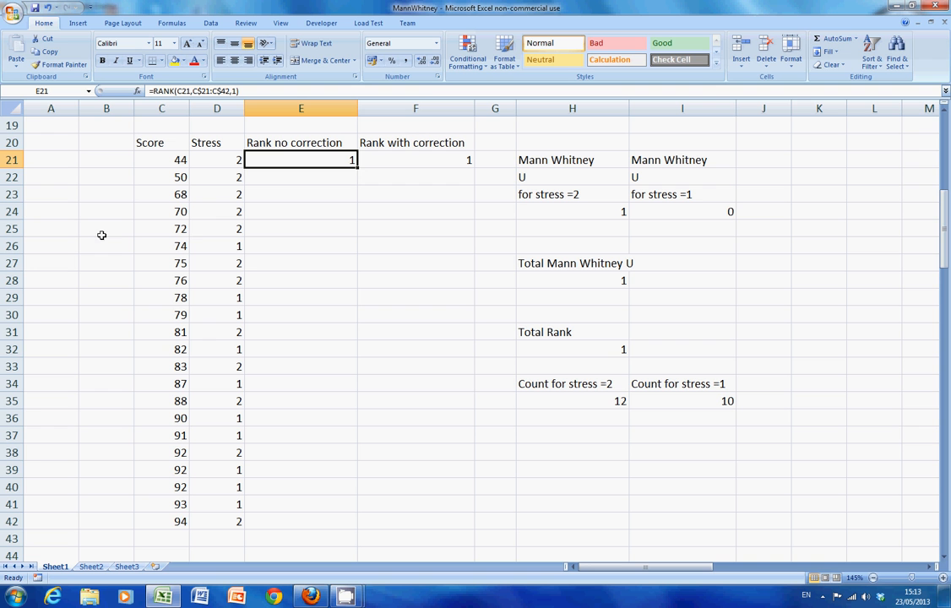
mouse_move(358, 174)
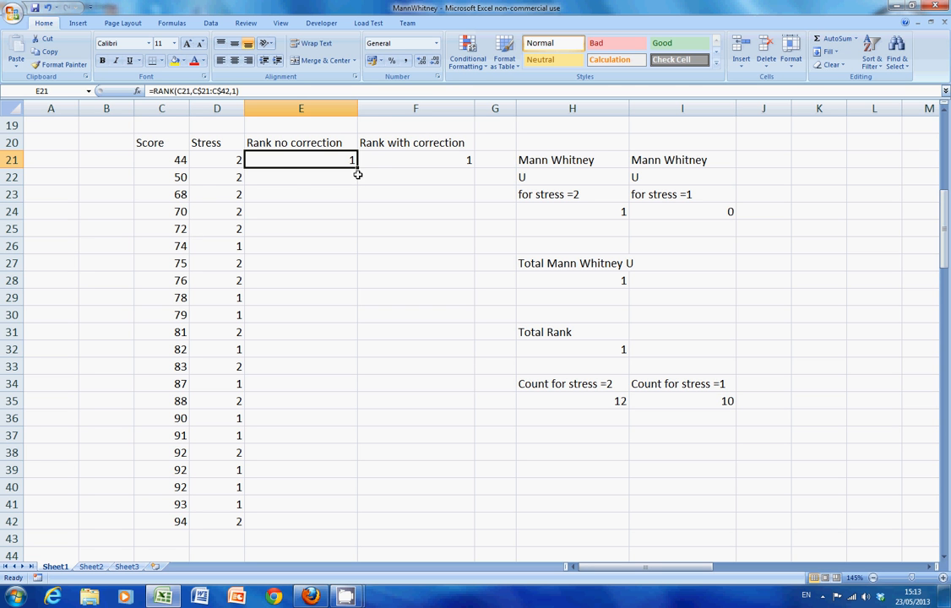
double_click(300, 159)
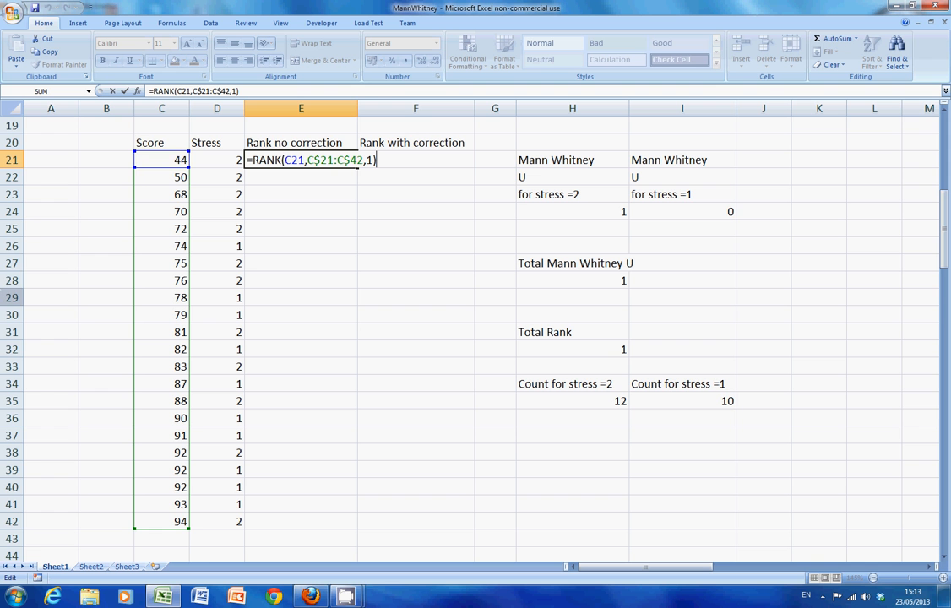
mouse_move(170, 158)
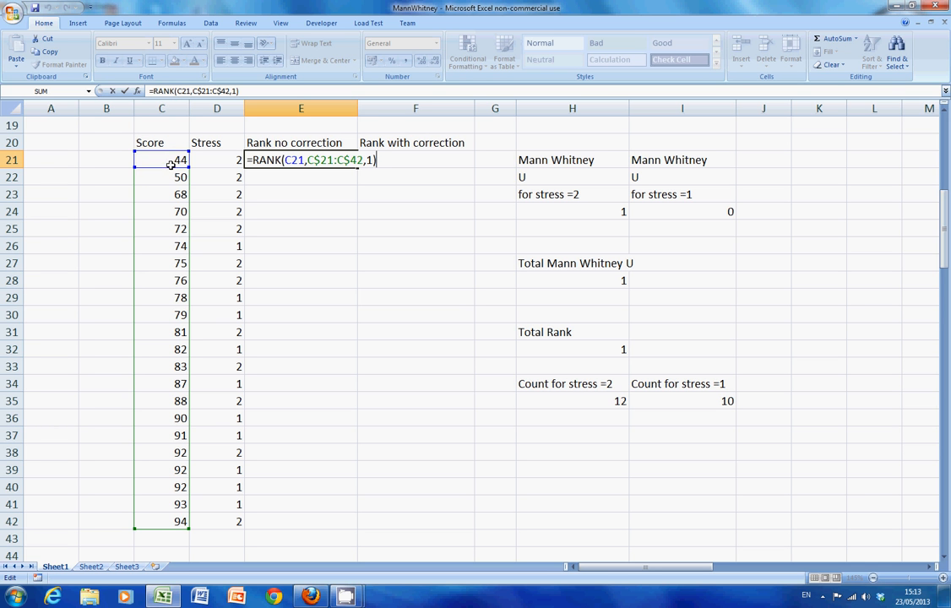
mouse_move(179, 365)
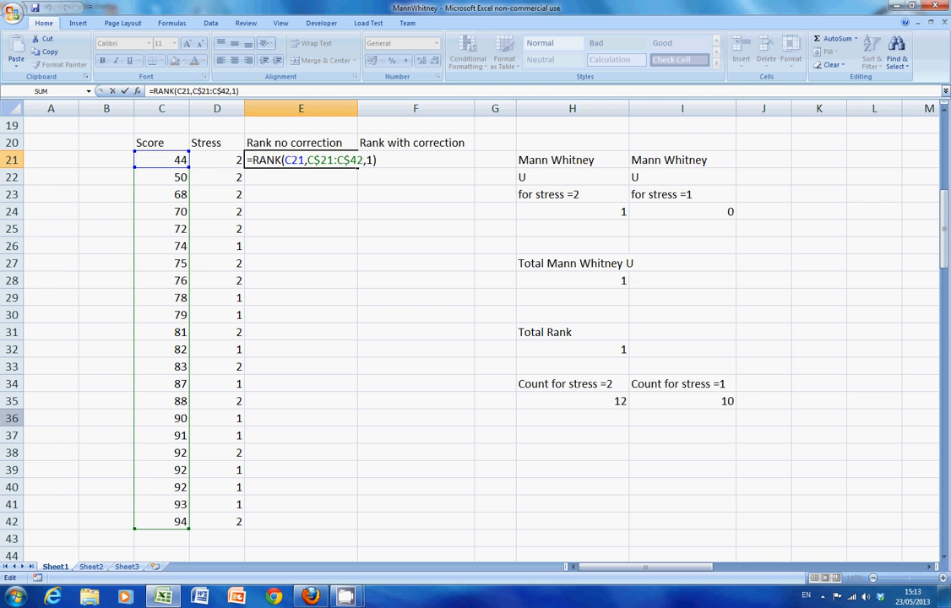
mouse_move(264, 223)
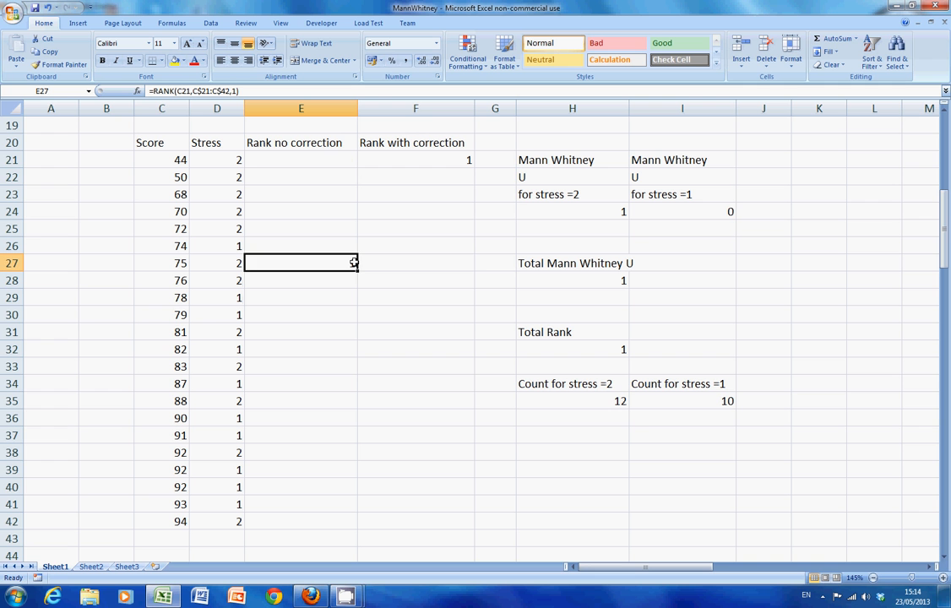
left_click(301, 159)
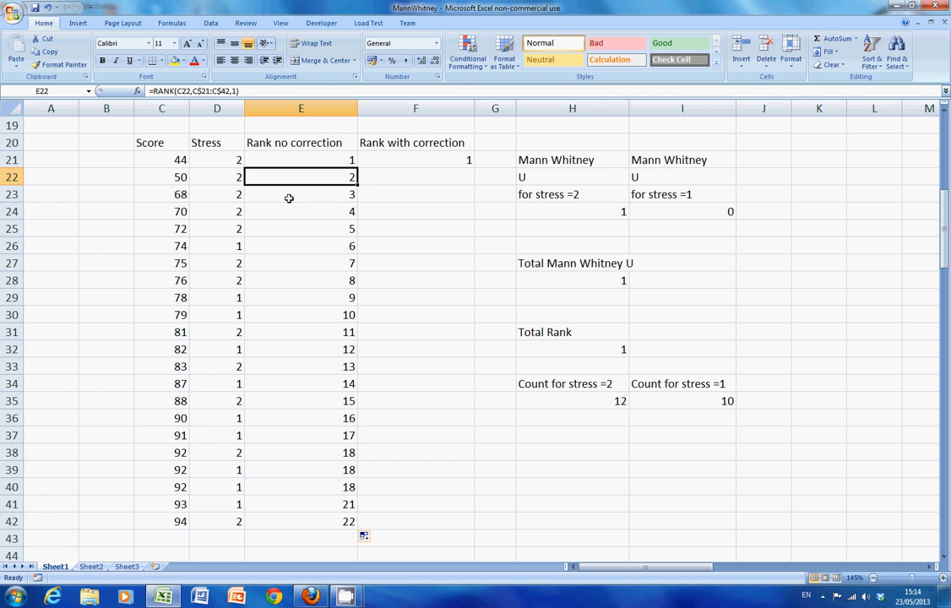
double_click(300, 177)
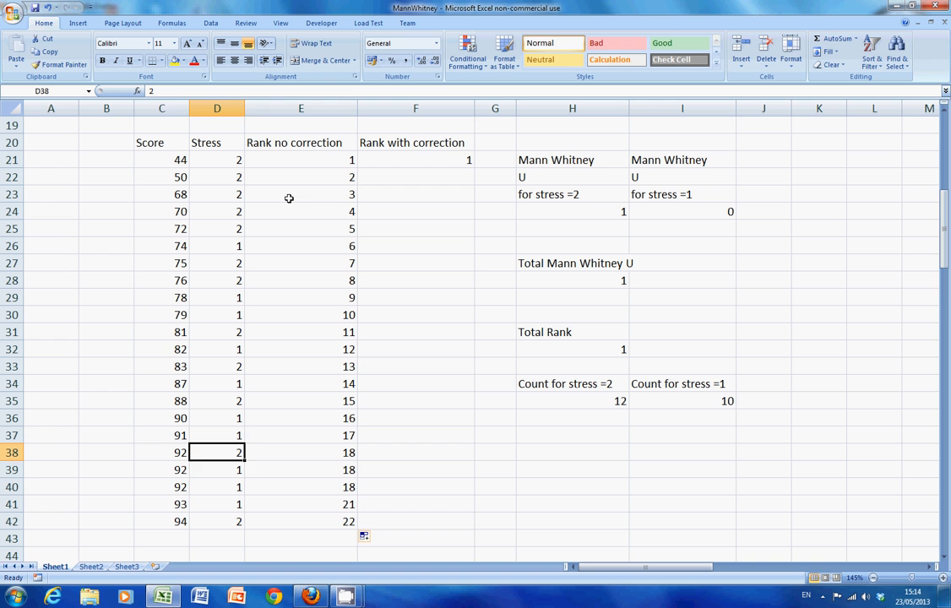
Step: Check the tied rank 18 shared by the two 92 scores and the rank given to score 93
left_click(416, 486)
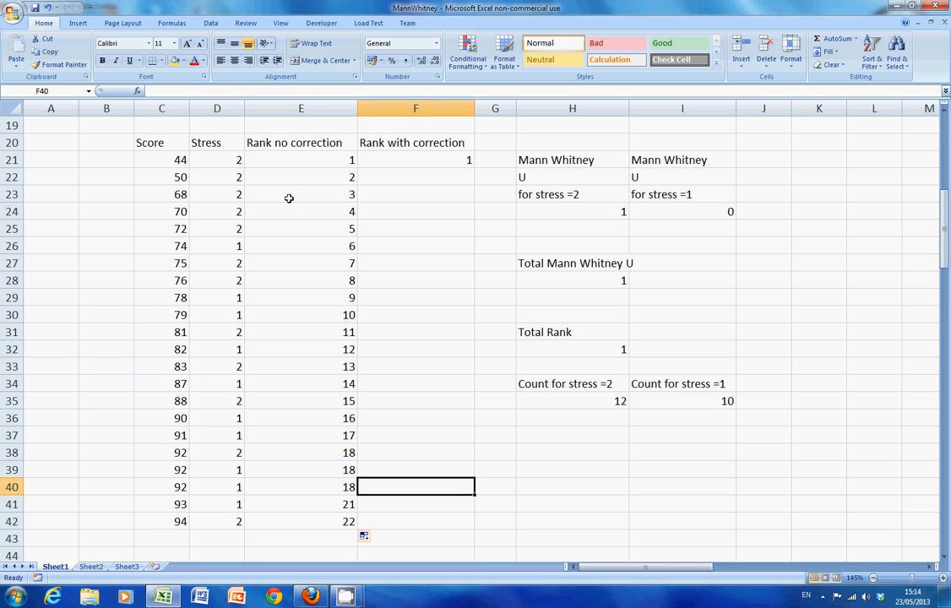
left_click(301, 452)
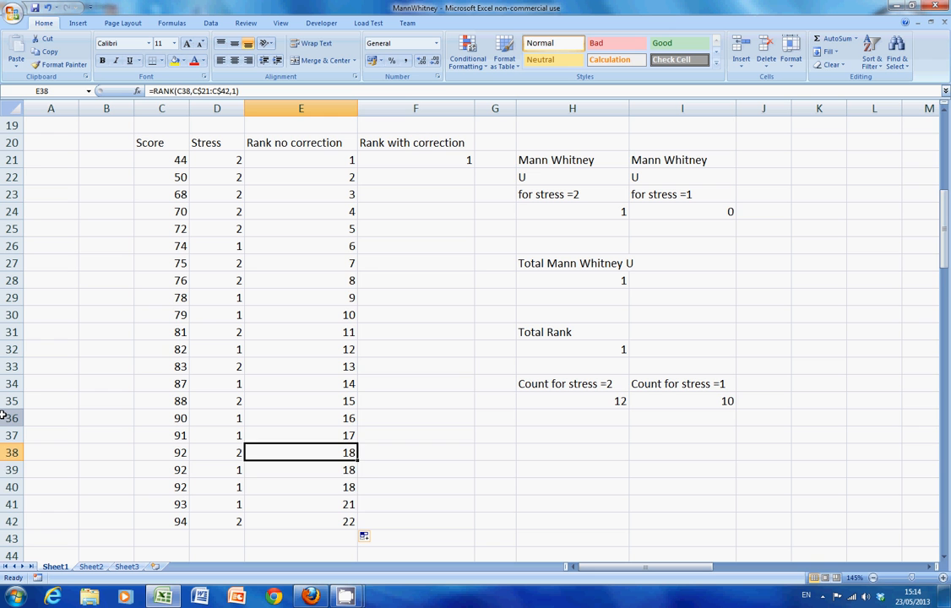
left_click(301, 504)
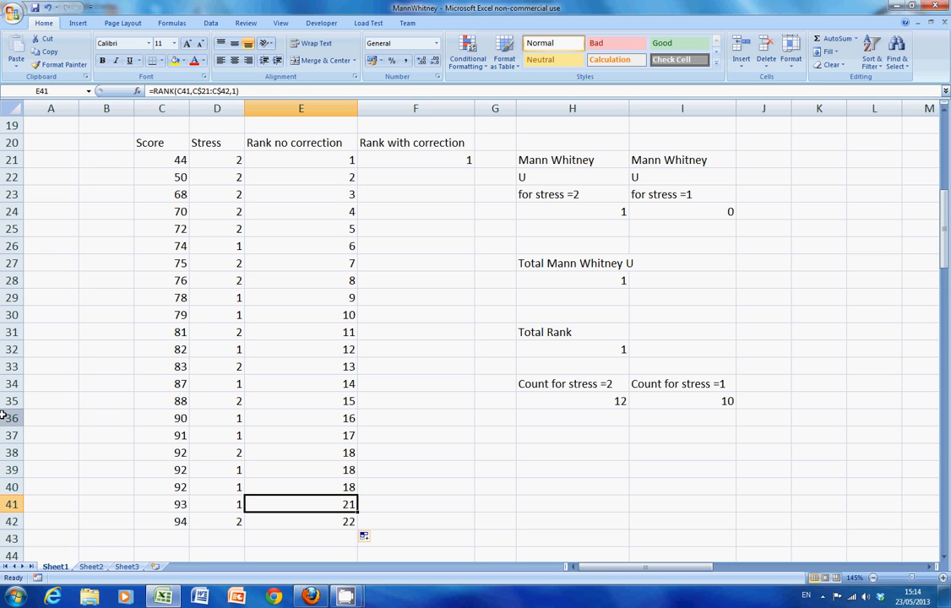
left_click(301, 470)
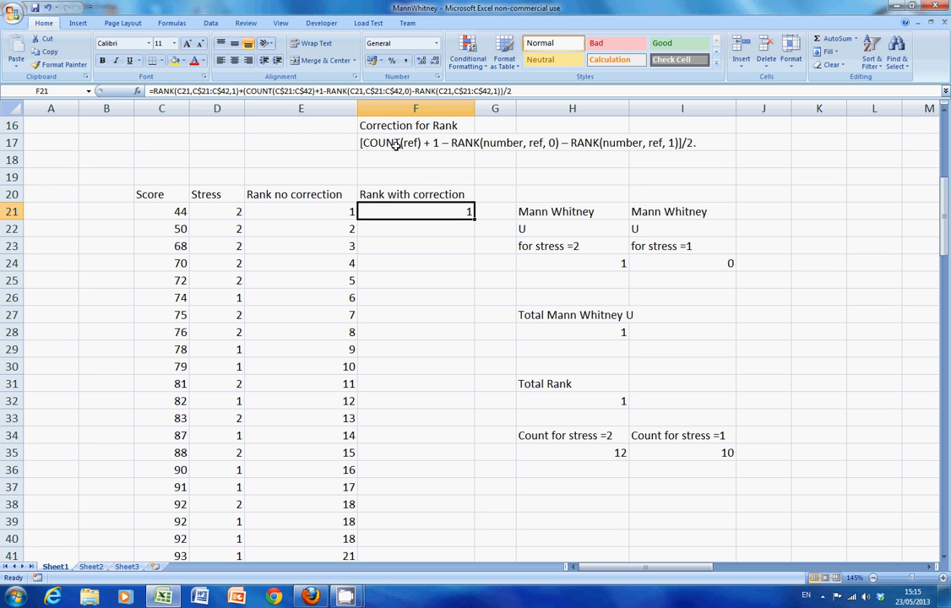
Step: Review the tie-correction note and open the RANK plus COUNT formula in F21
left_click(415, 142)
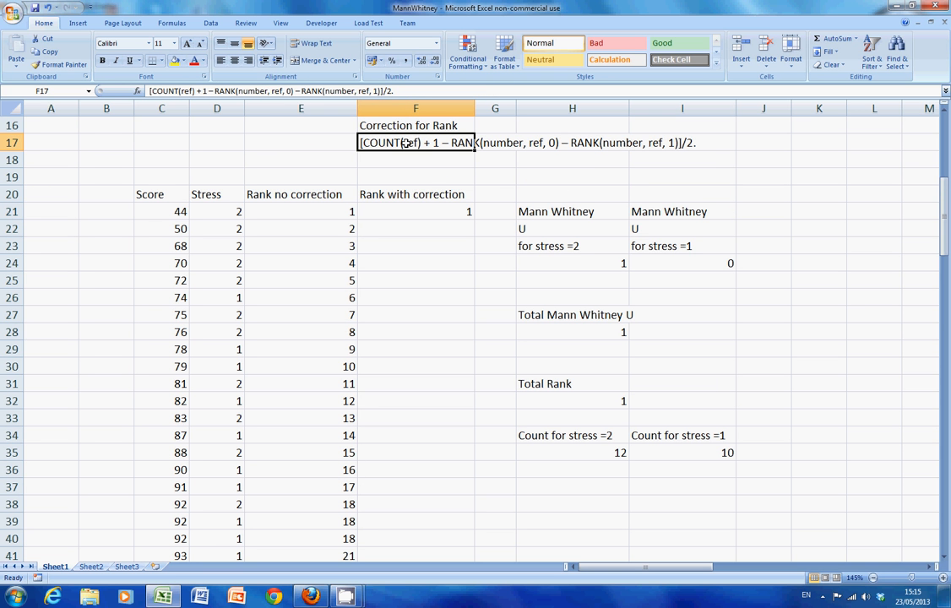
mouse_move(432, 209)
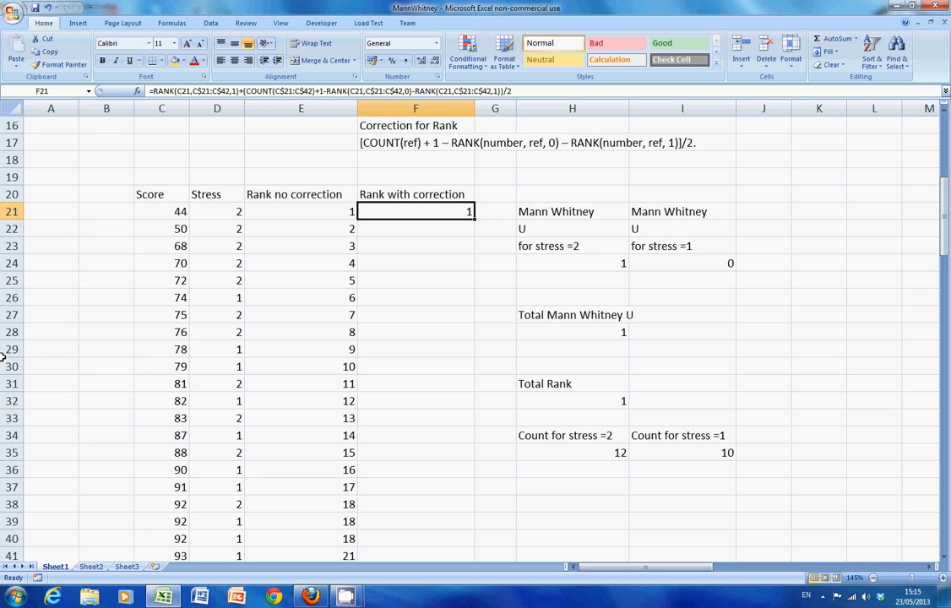
double_click(415, 212)
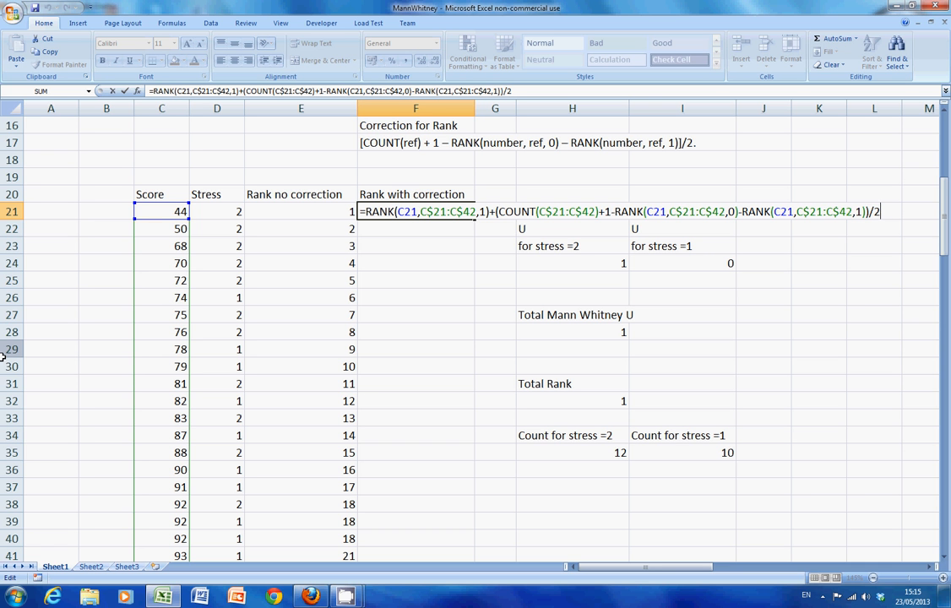
mouse_move(28, 349)
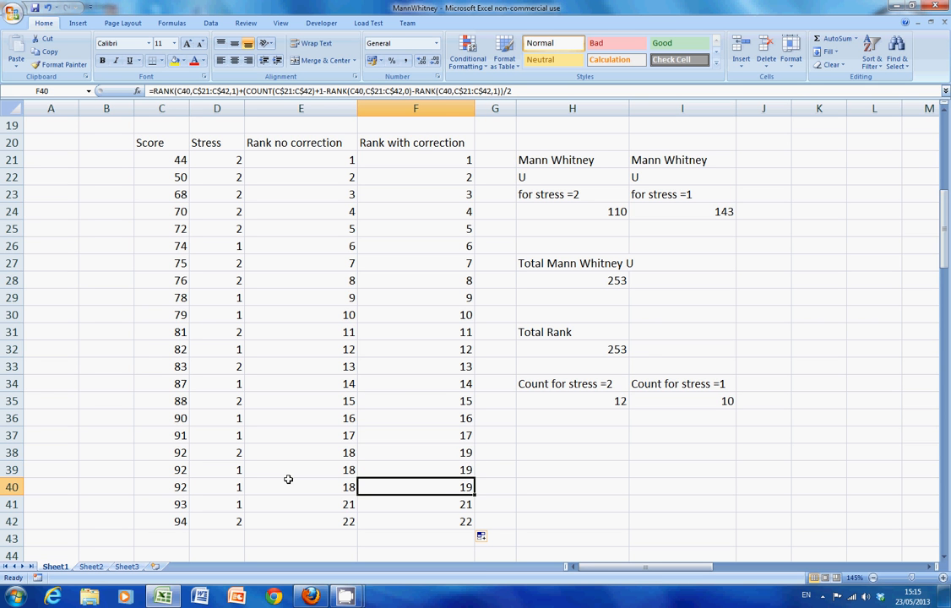
Step: Compare the tied ranks for score 74 and retype the second 74 so the ranks recalculate
left_click(301, 417)
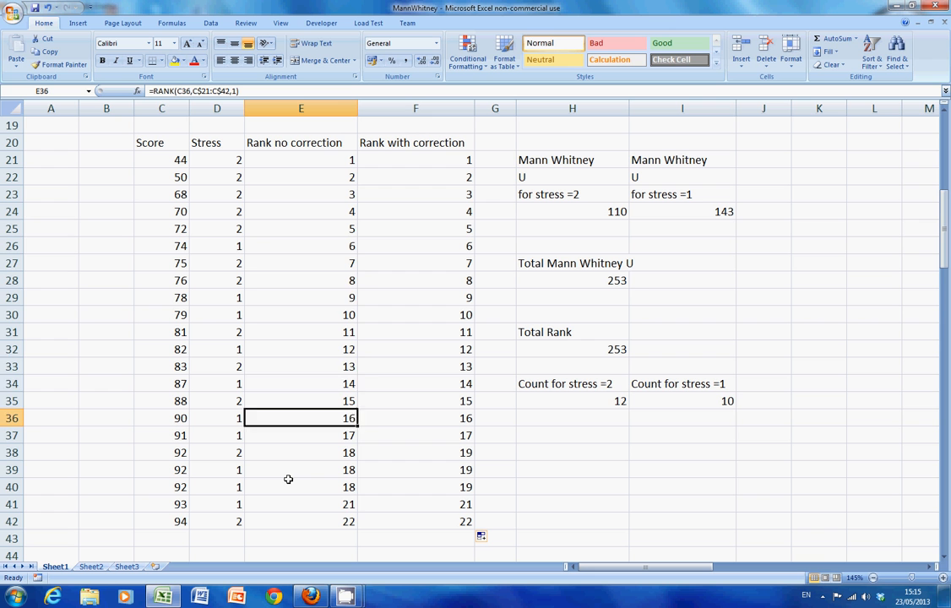
left_click(301, 247)
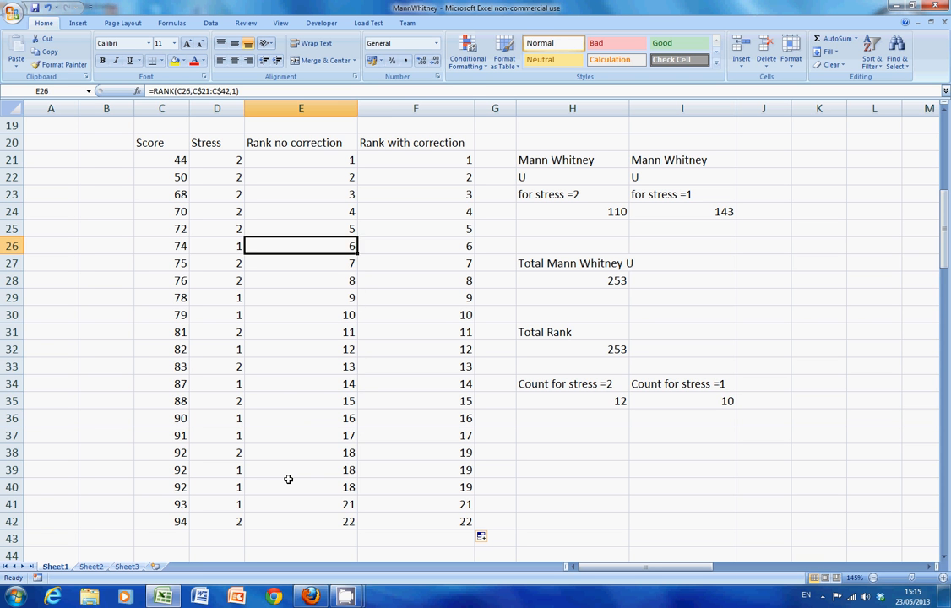
left_click(163, 264)
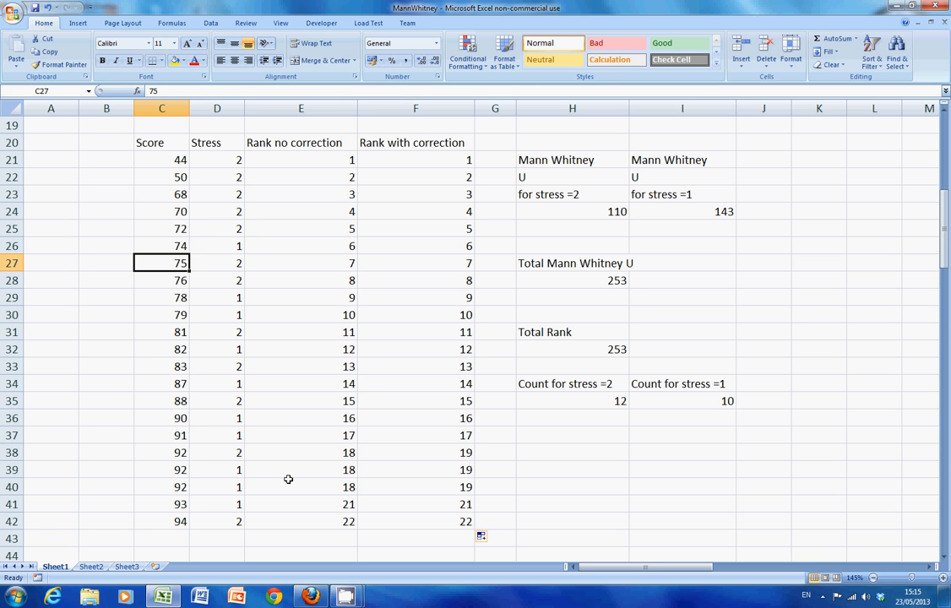
type("74")
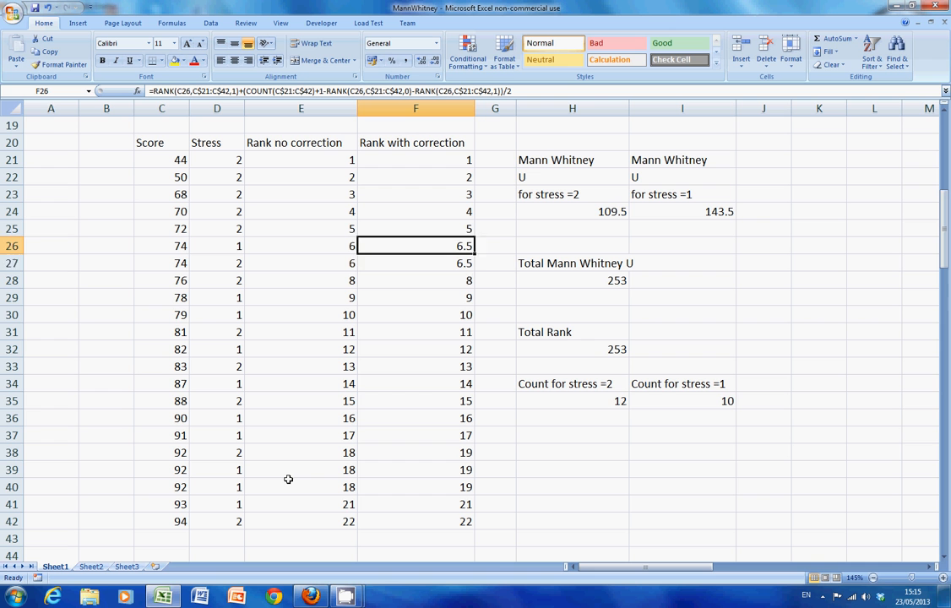
left_click(416, 263)
type("75")
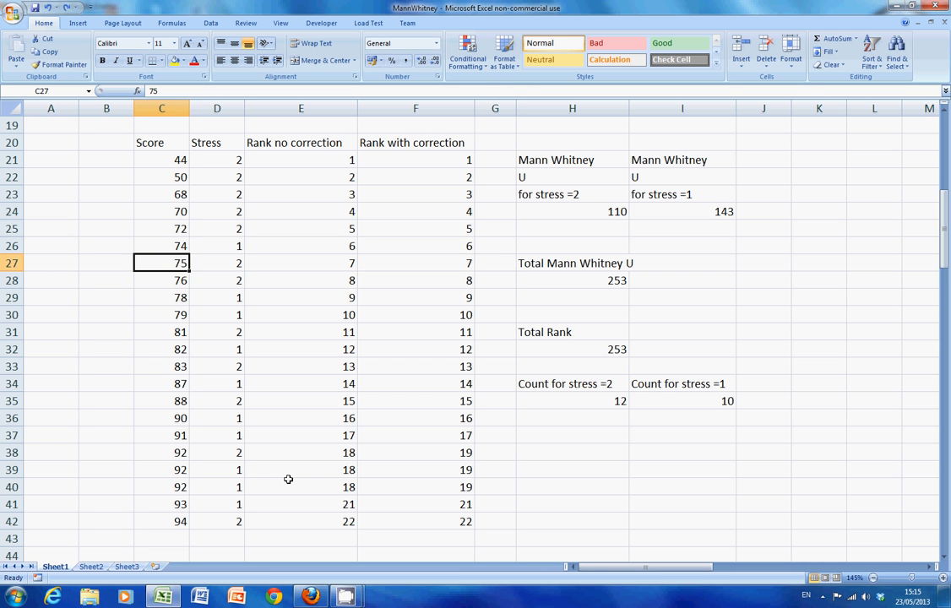
left_click(495, 264)
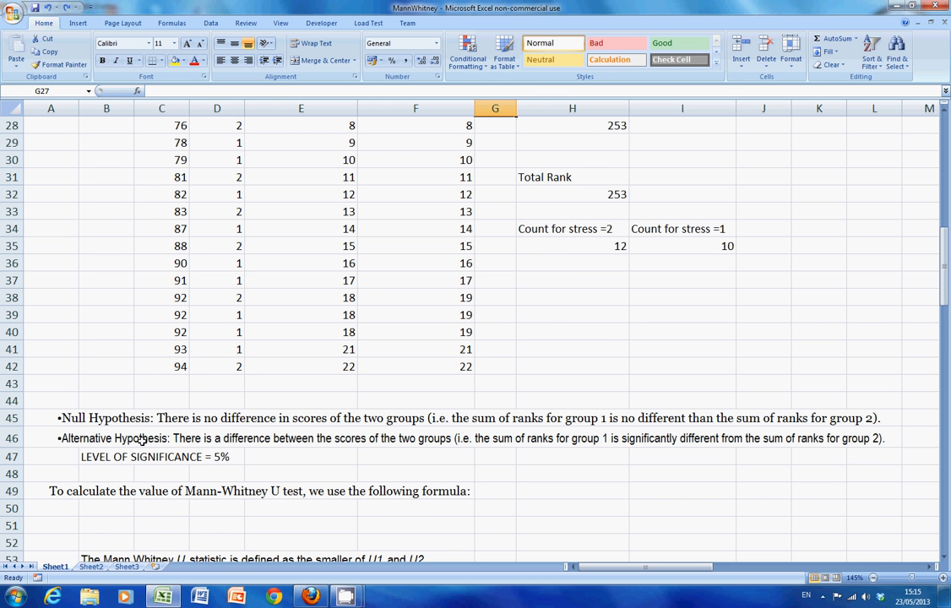
mouse_move(81, 424)
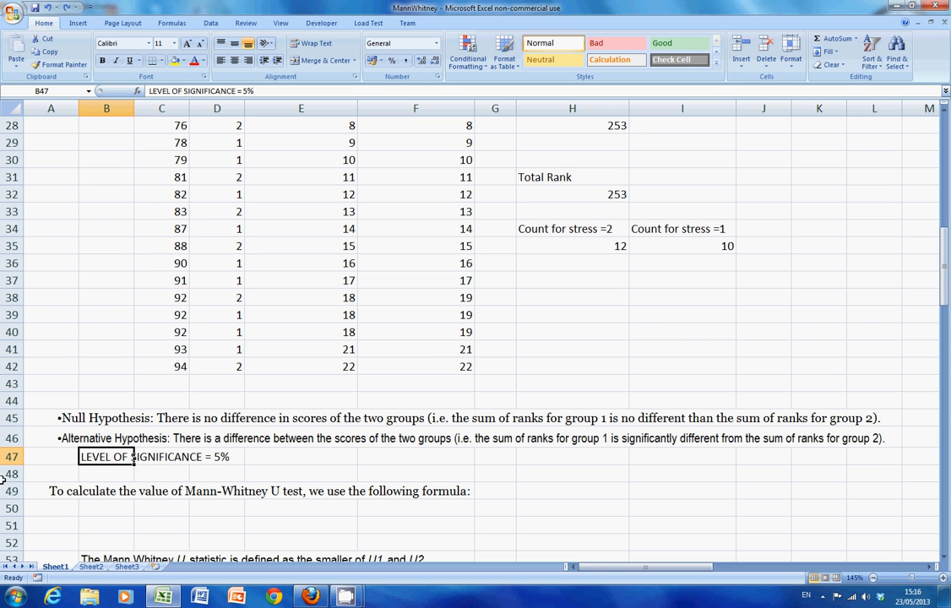
scroll("down", 3)
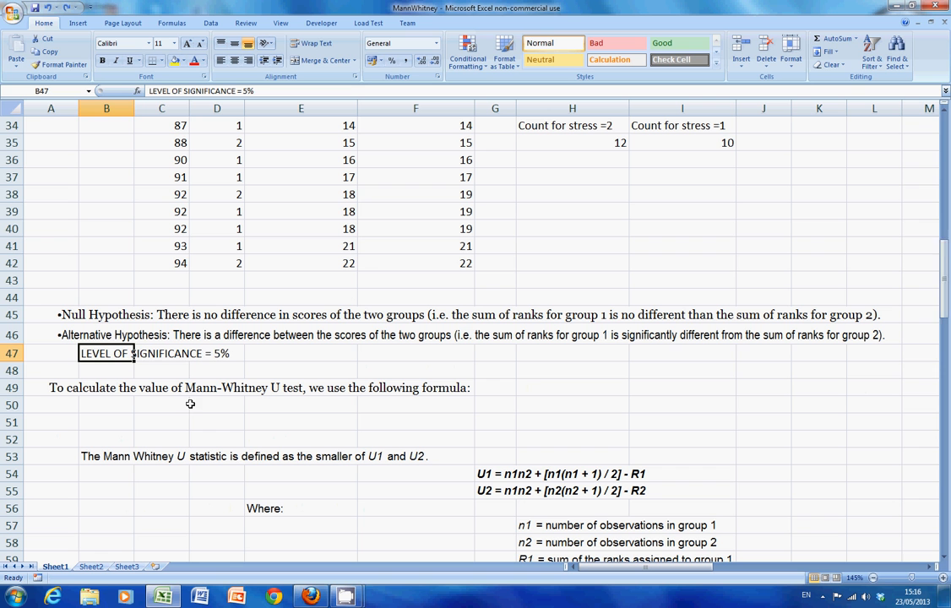
left_click(216, 423)
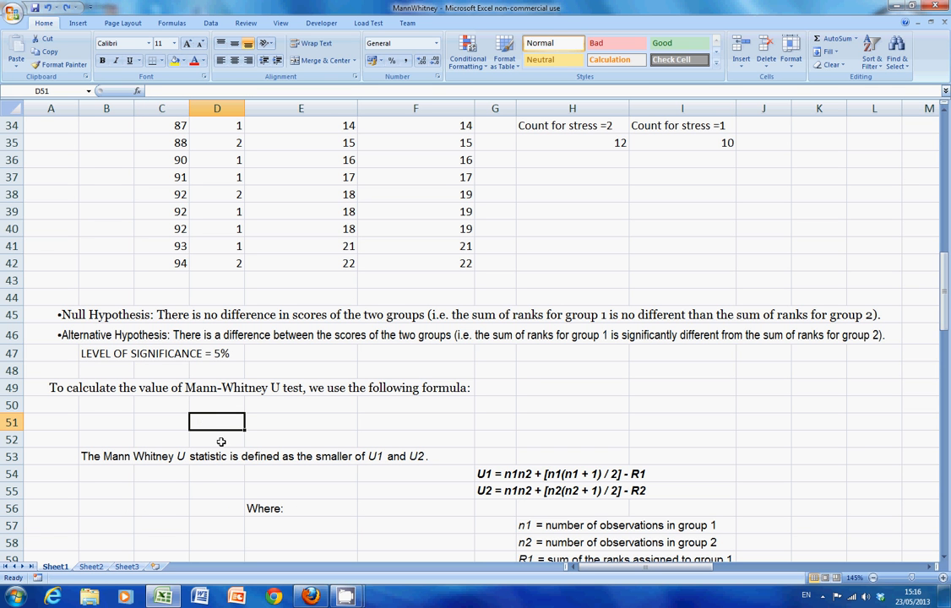
mouse_move(58, 500)
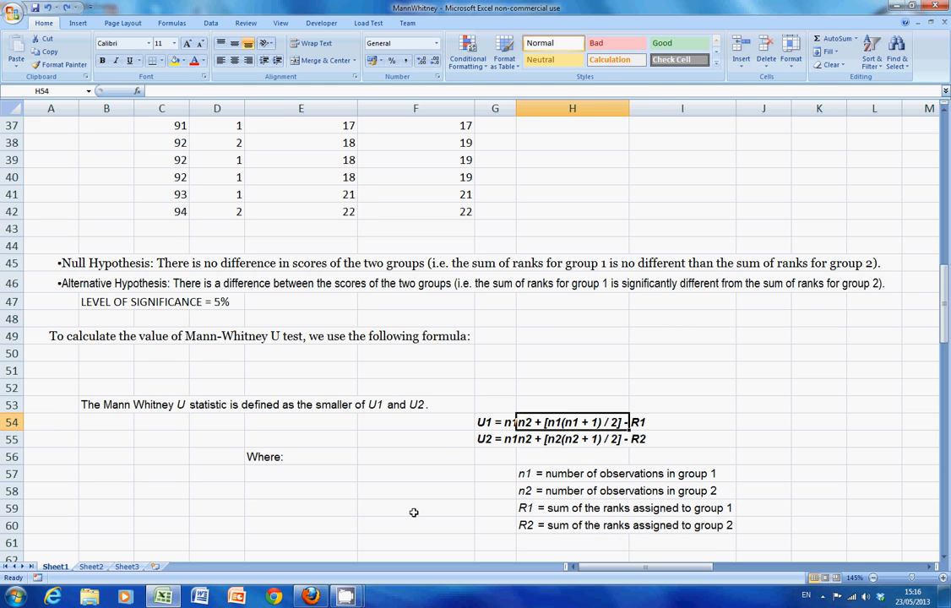
mouse_move(282, 508)
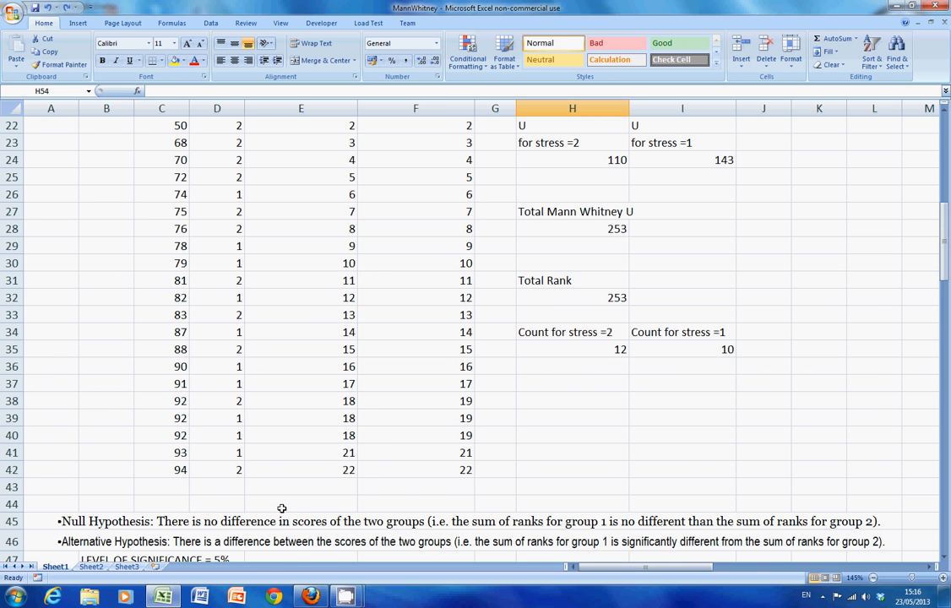
scroll("down", 3)
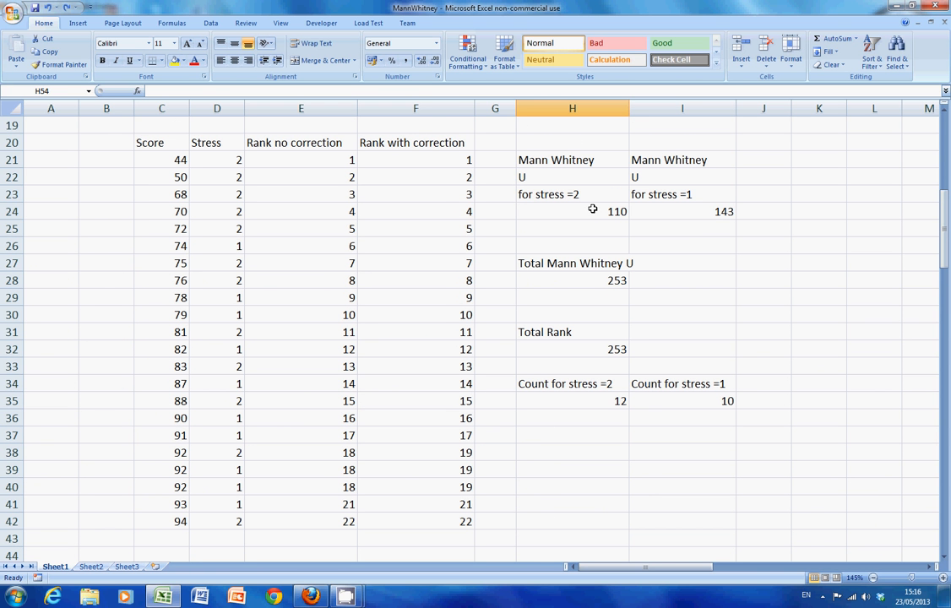
left_click(571, 211)
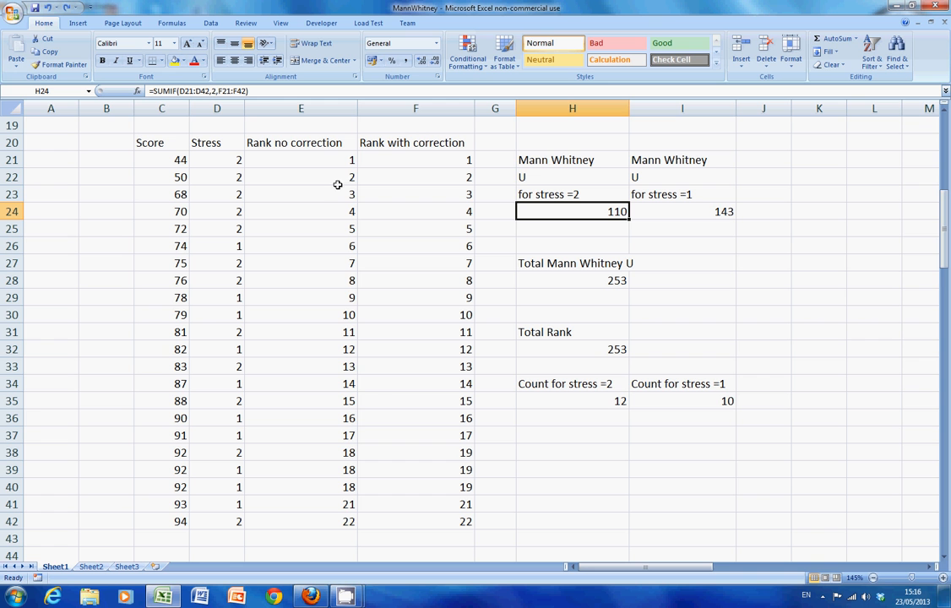
mouse_move(412, 487)
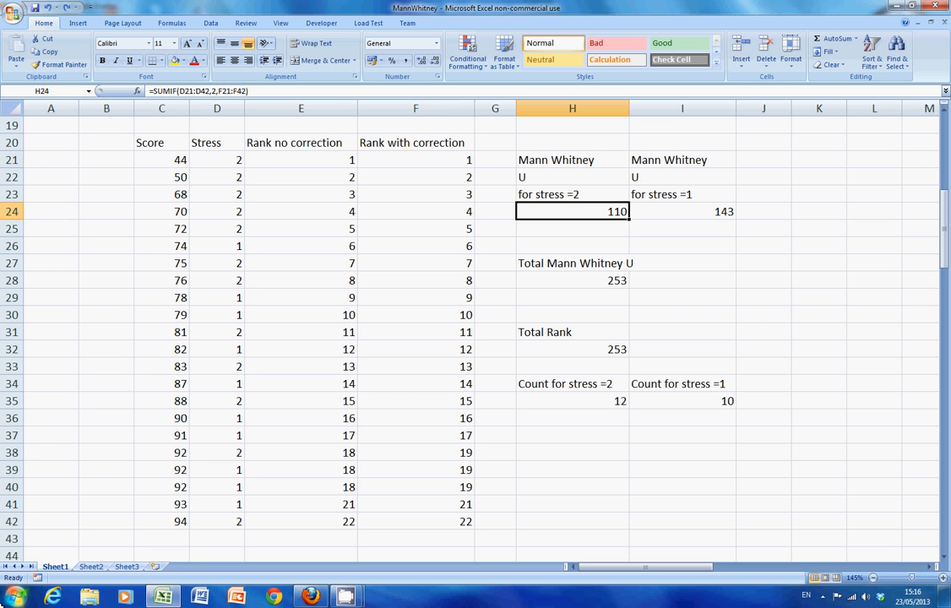
double_click(570, 211)
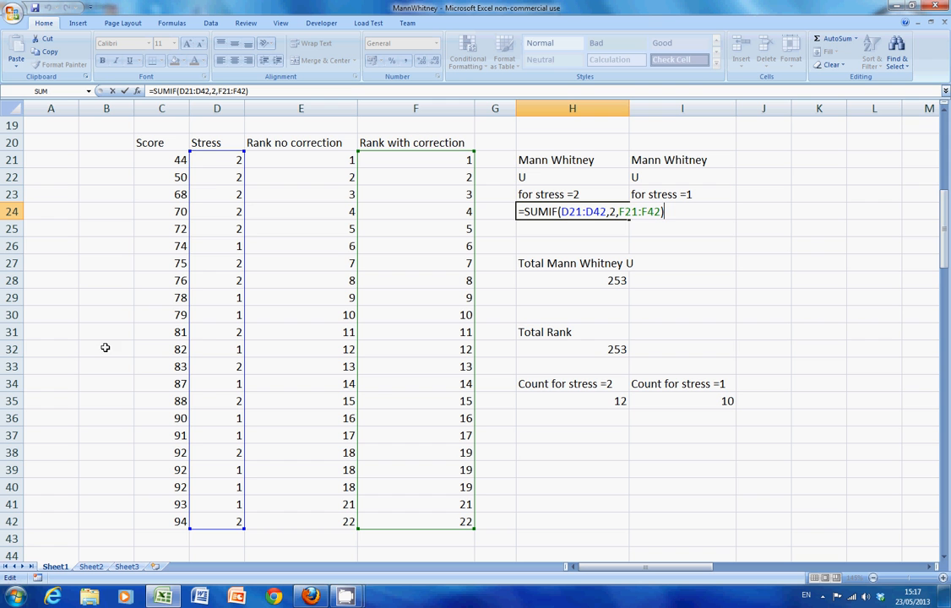
mouse_move(223, 164)
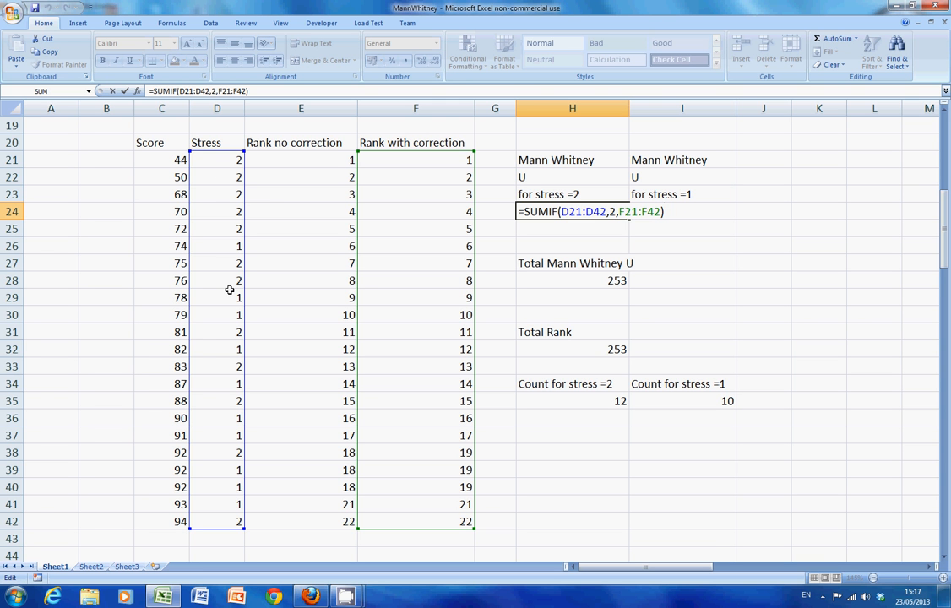
mouse_move(487, 235)
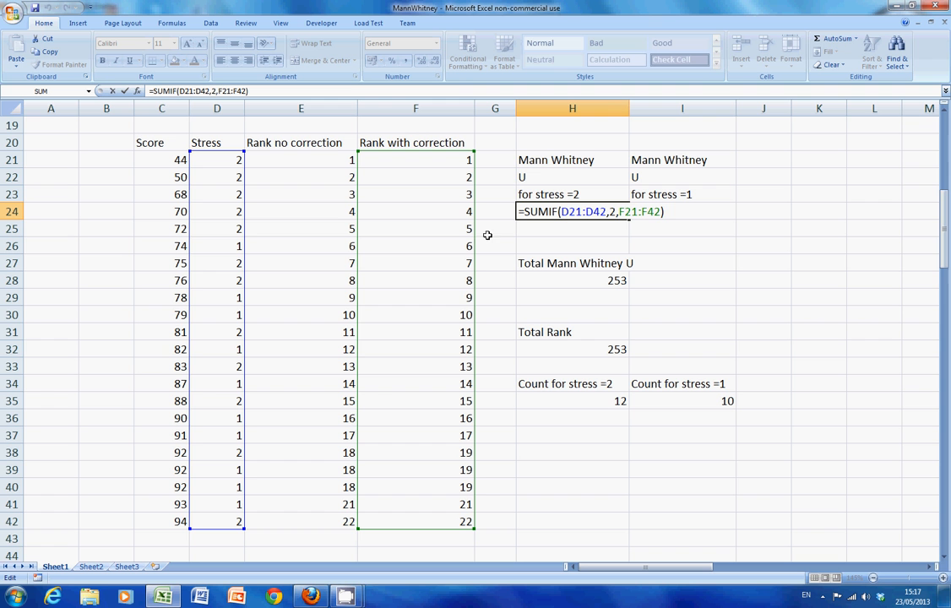
mouse_move(611, 230)
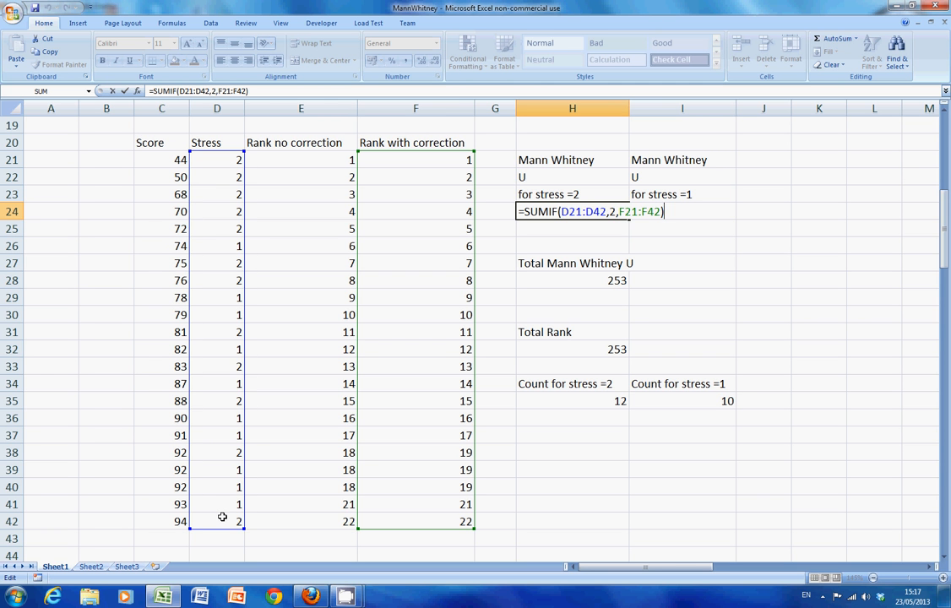
mouse_move(508, 319)
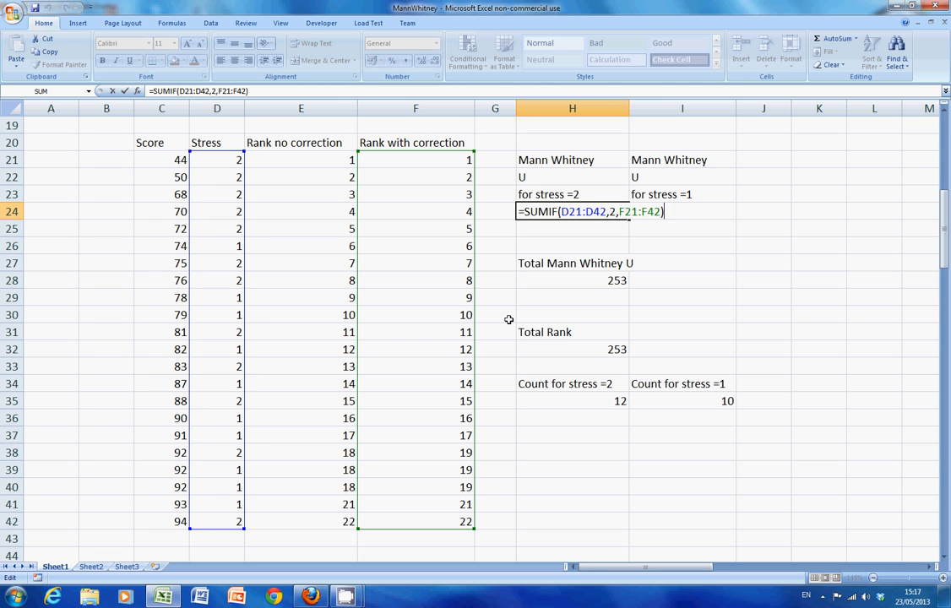
mouse_move(413, 225)
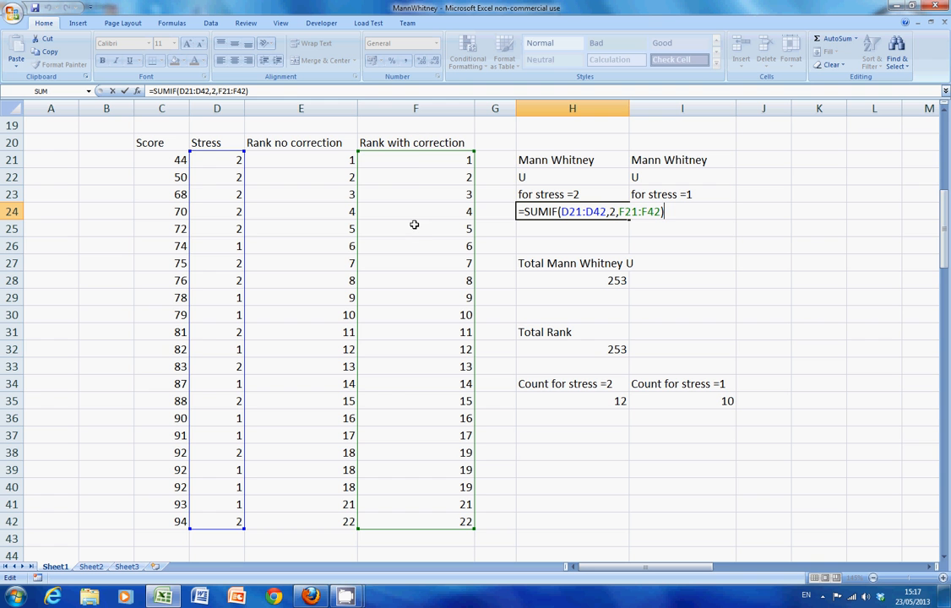
mouse_move(426, 182)
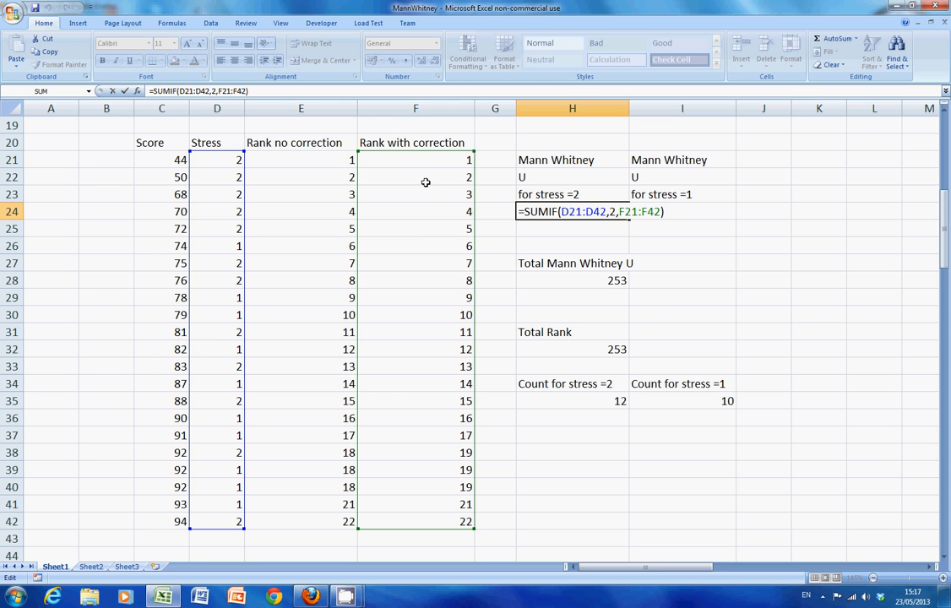
mouse_move(446, 334)
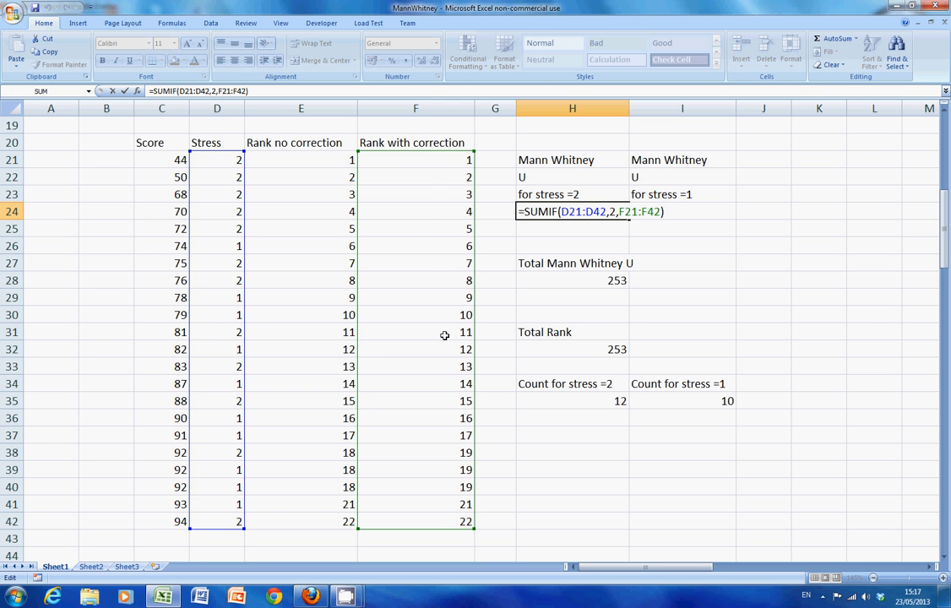
mouse_move(602, 229)
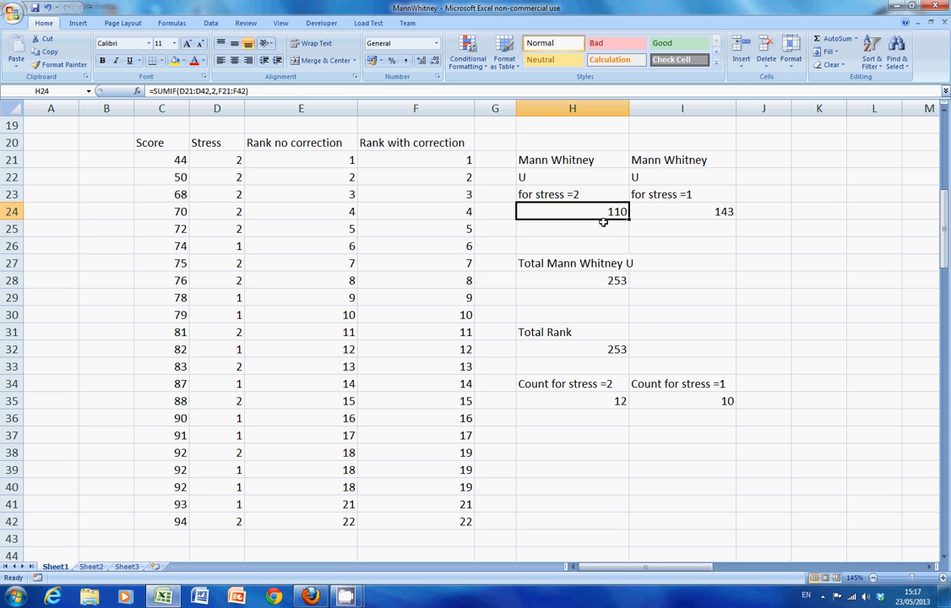
left_click(683, 211)
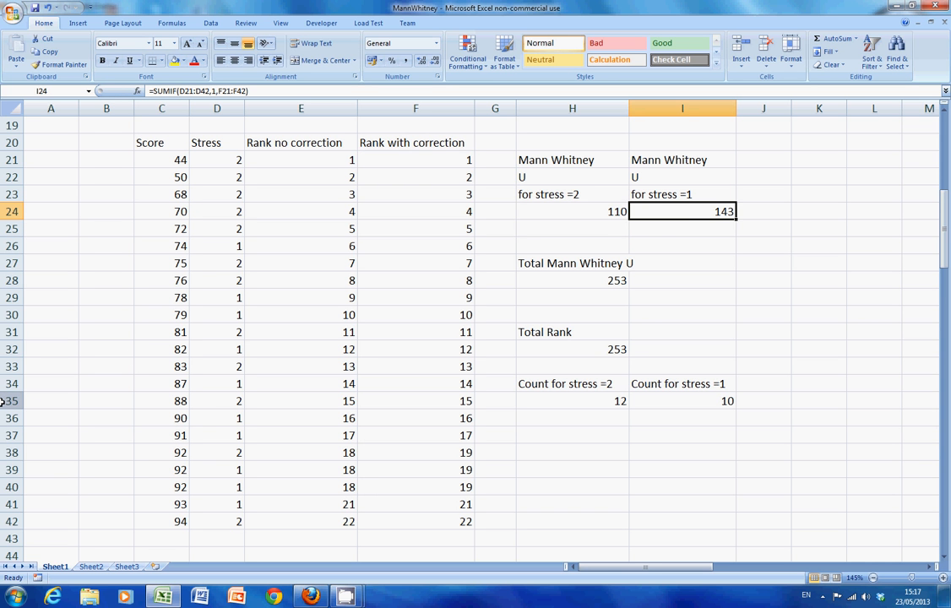
double_click(682, 211)
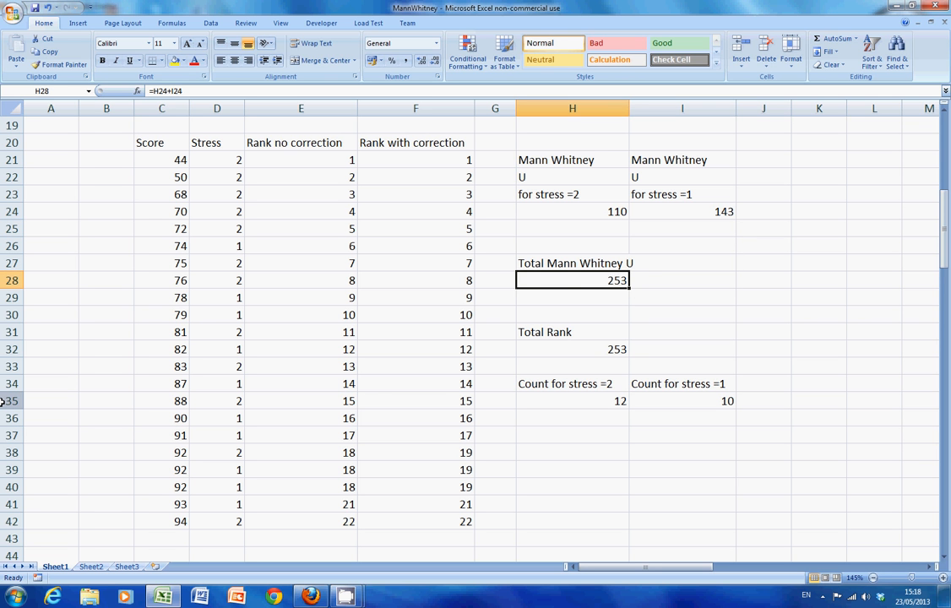
double_click(571, 281)
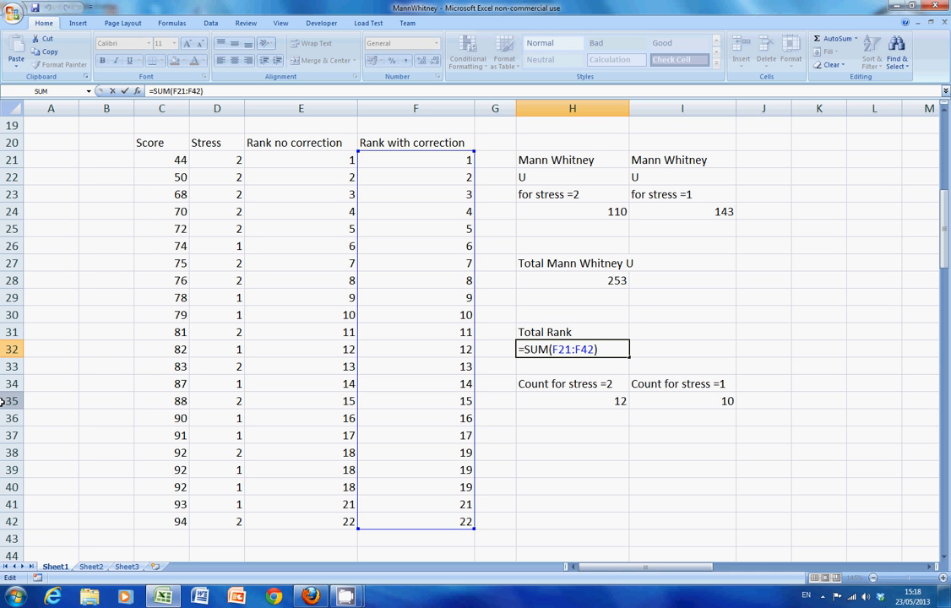
key("Return")
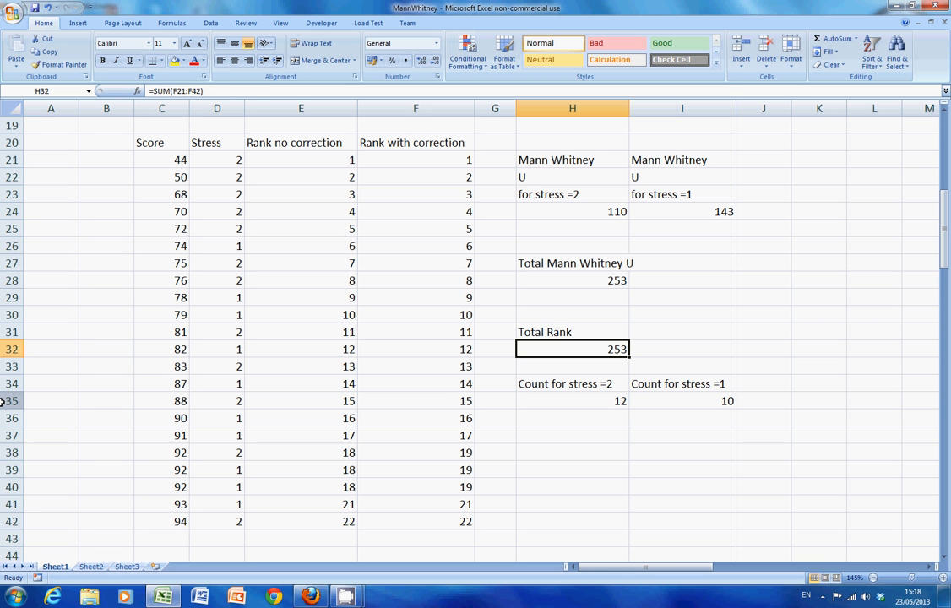
left_click(571, 400)
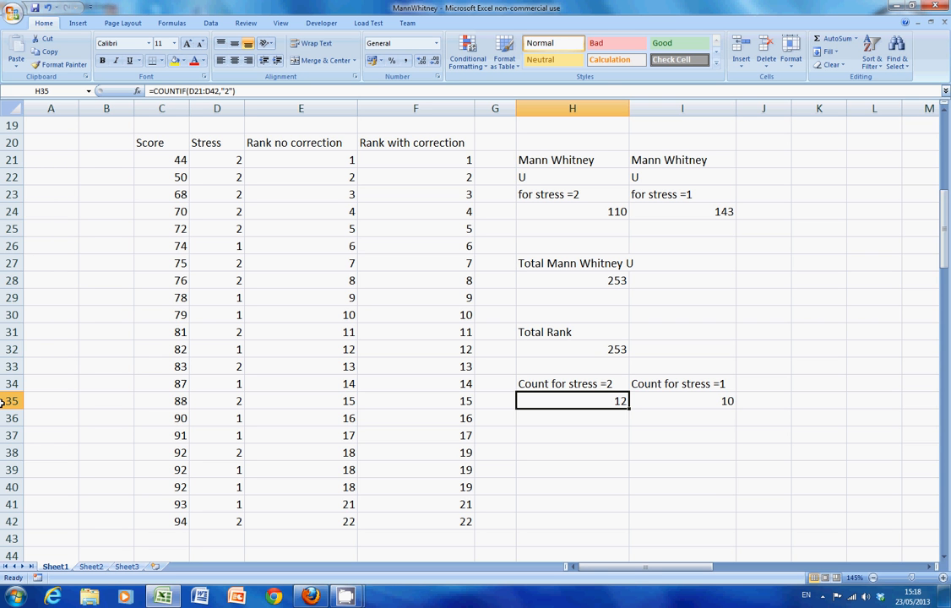
Step: View the COUNTIF formulas giving 12 scores for stress 2 and 10 for stress 1
double_click(571, 400)
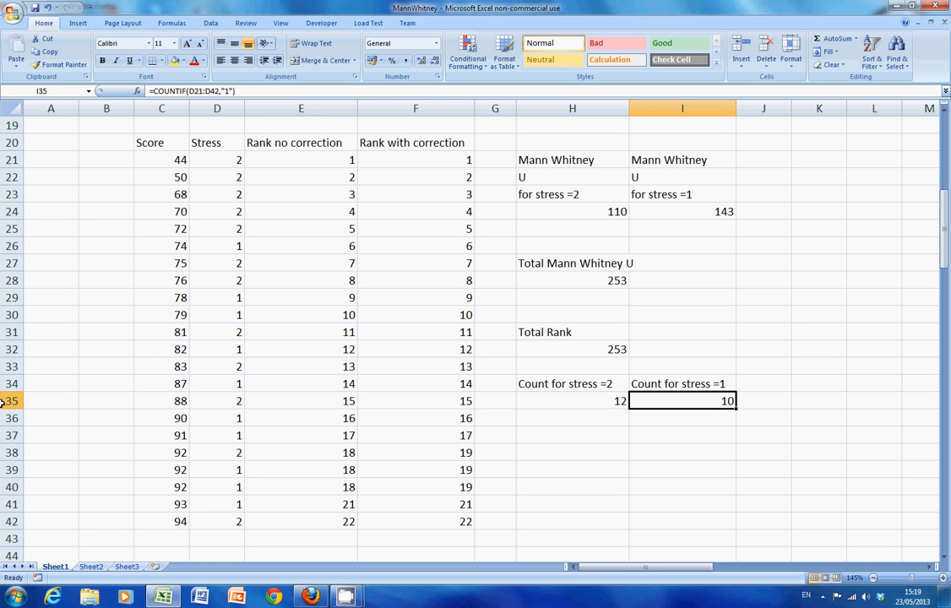
left_click(682, 470)
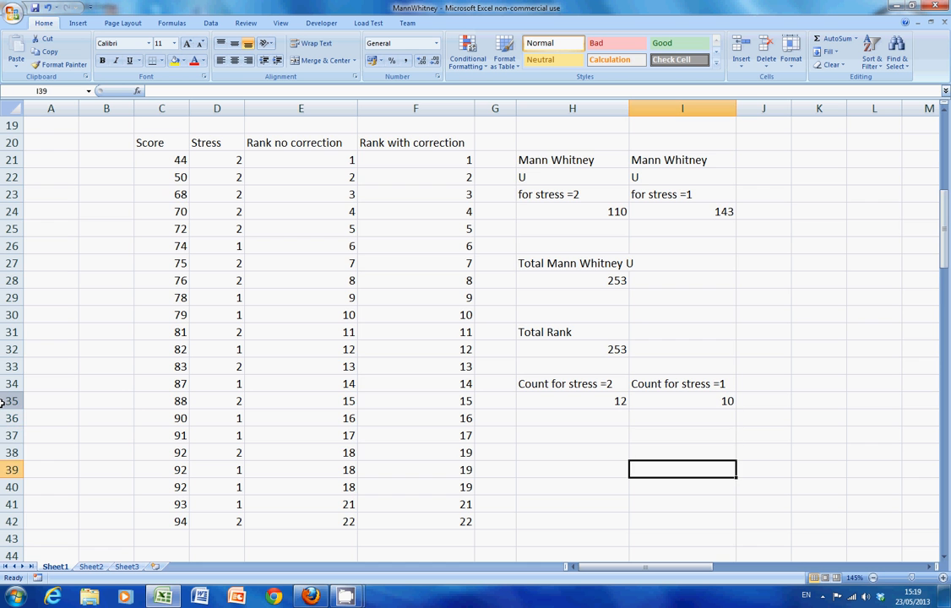
scroll("down", 3)
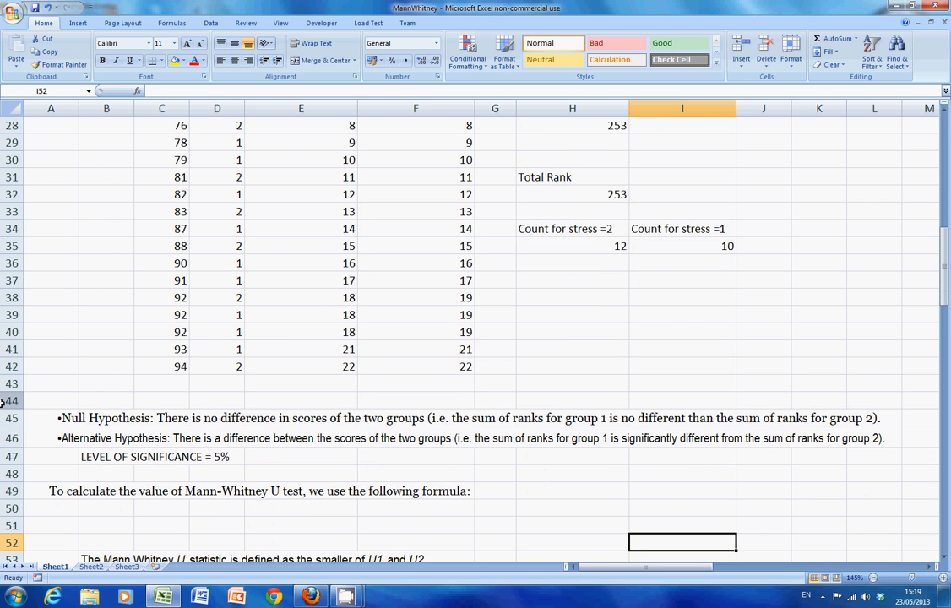
scroll("down", 3)
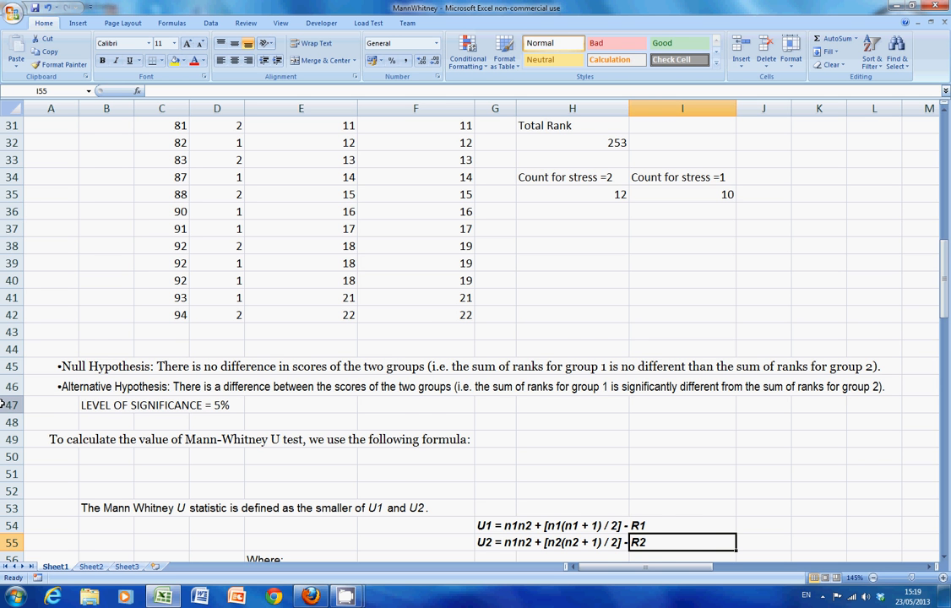
scroll("down", 3)
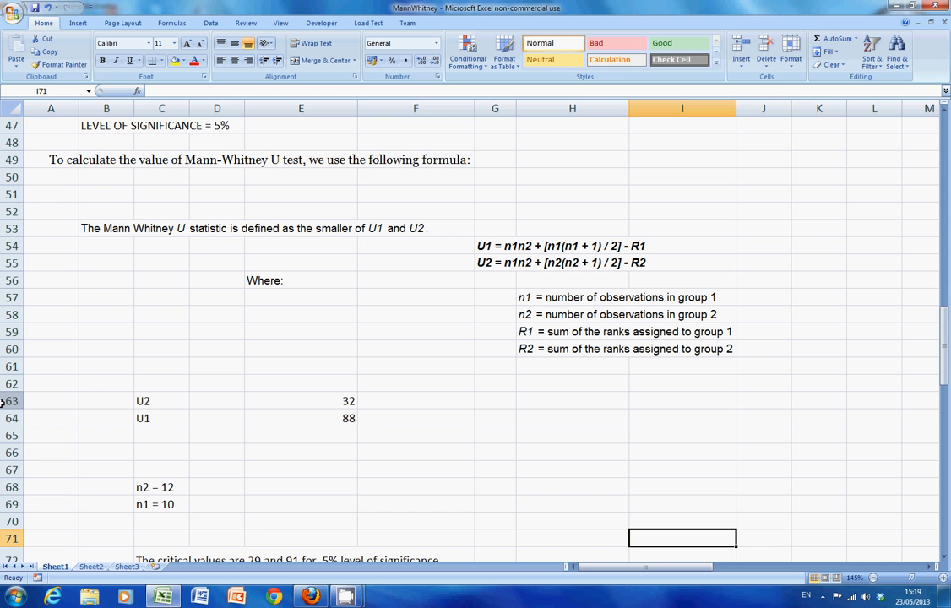
left_click(300, 436)
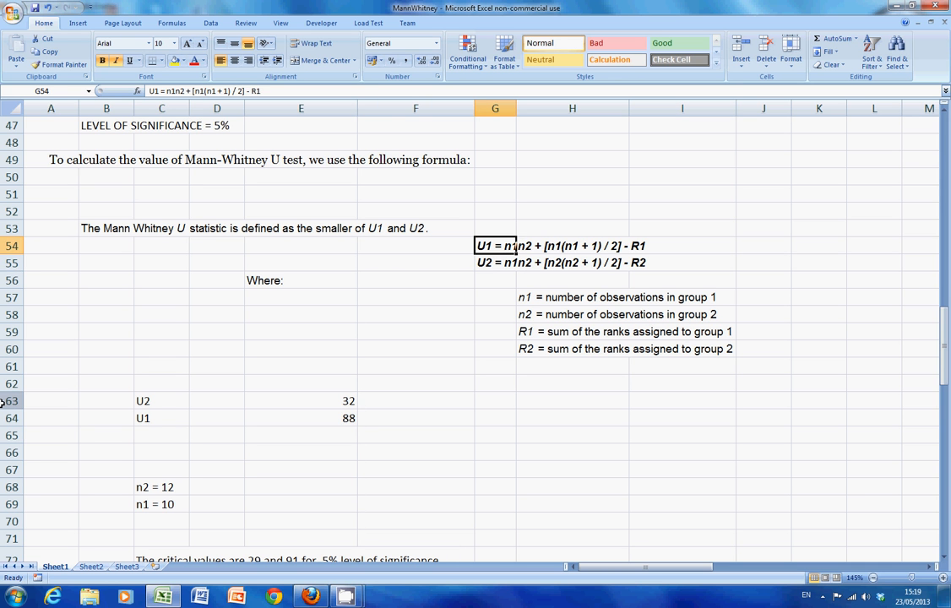
left_click(496, 263)
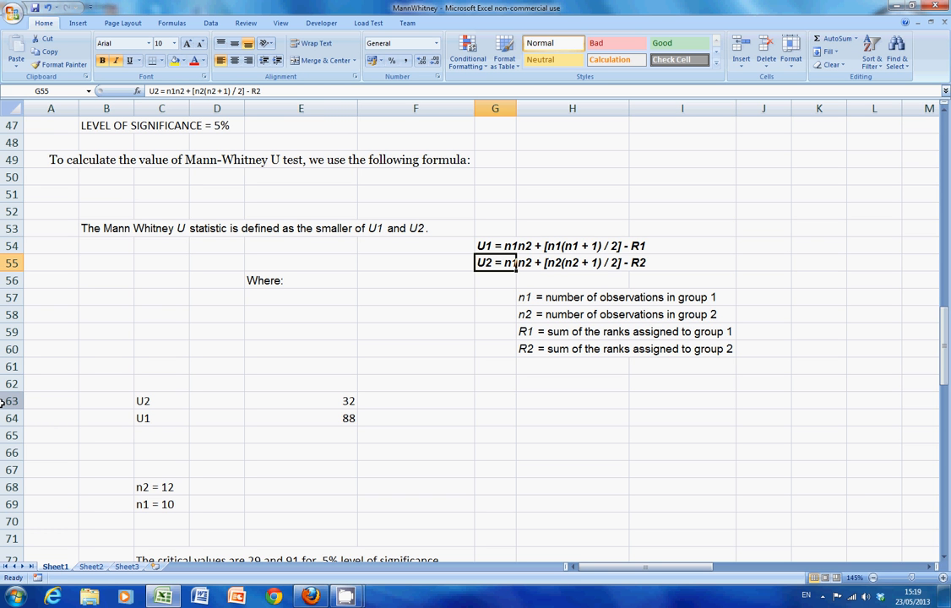
left_click(495, 246)
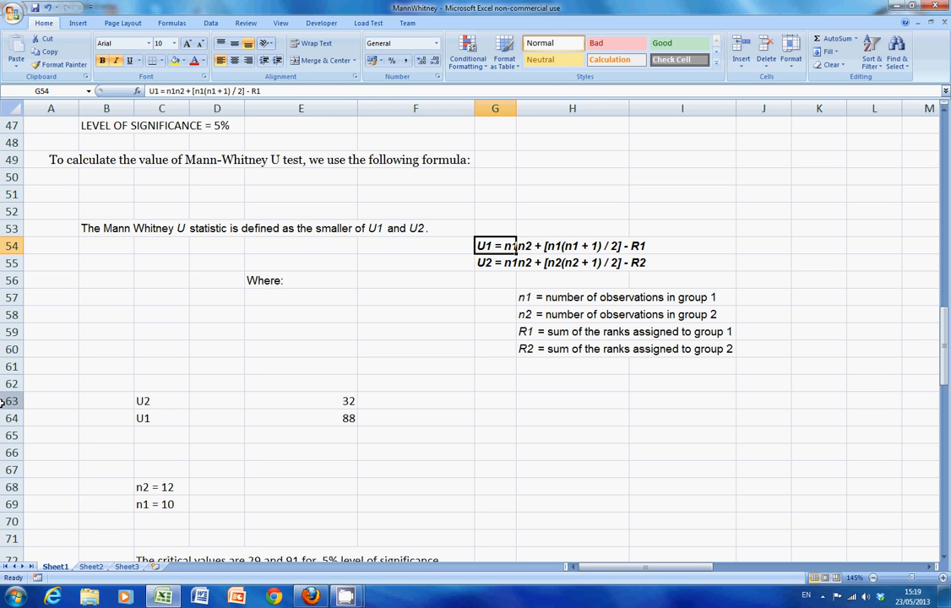
left_click(495, 280)
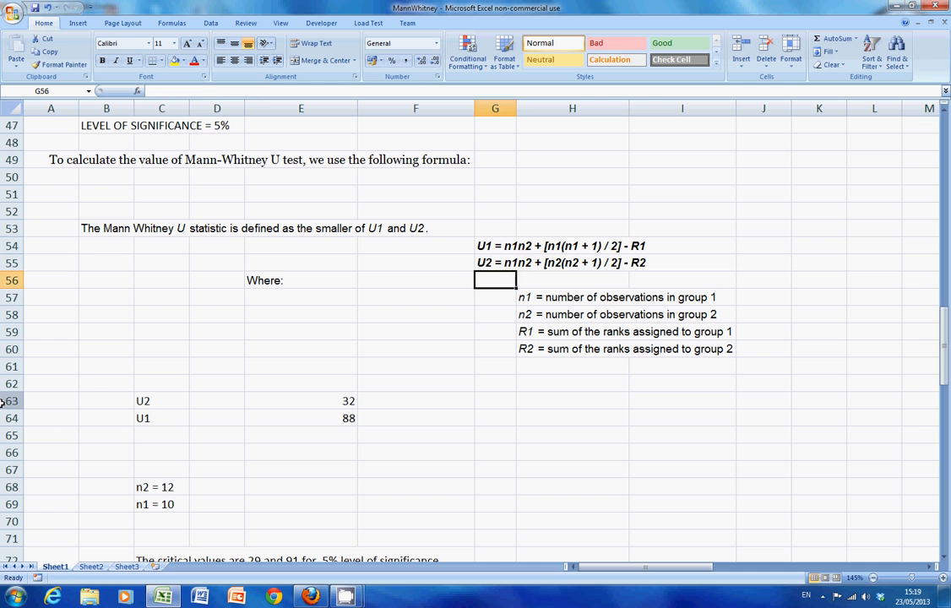
left_click(301, 400)
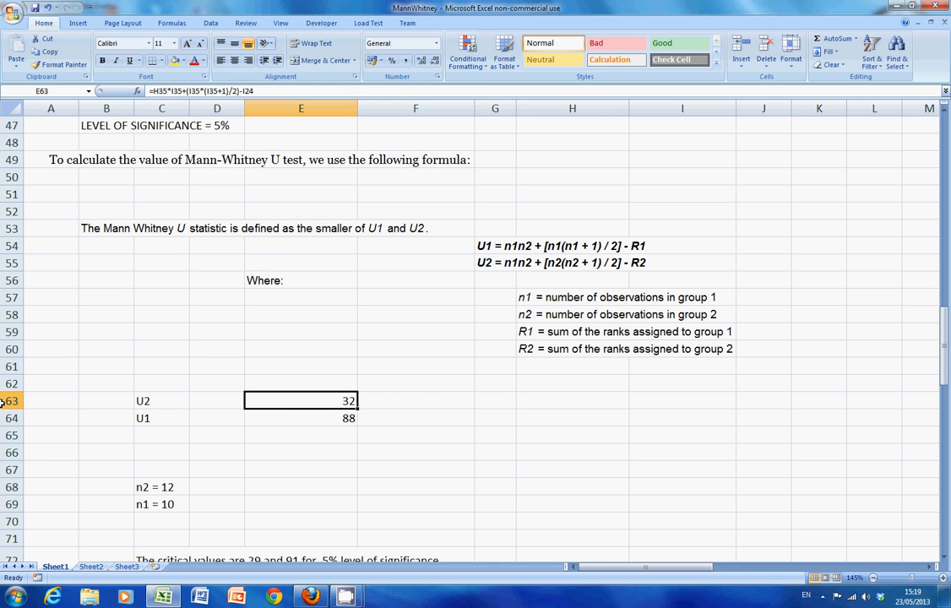
double_click(301, 401)
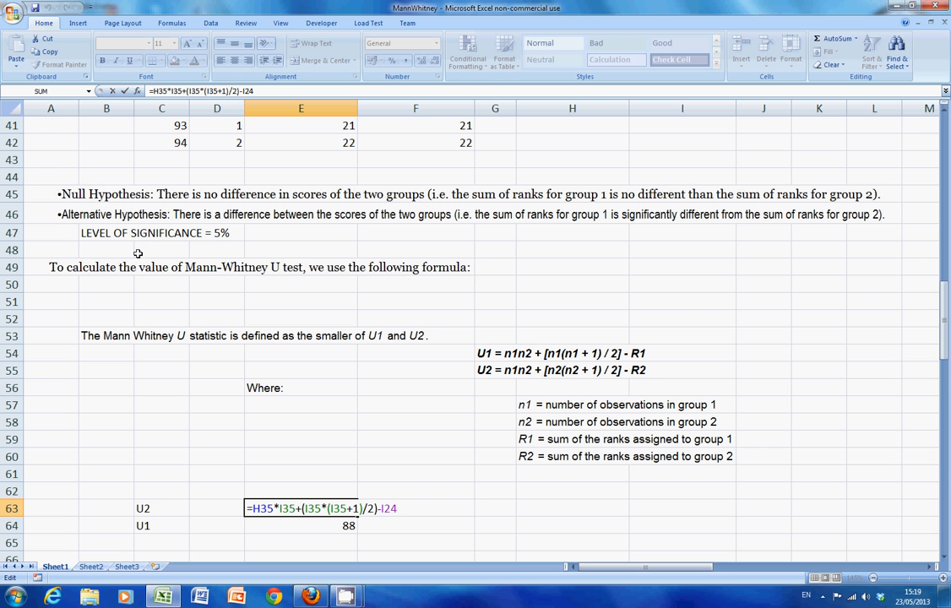
mouse_move(531, 371)
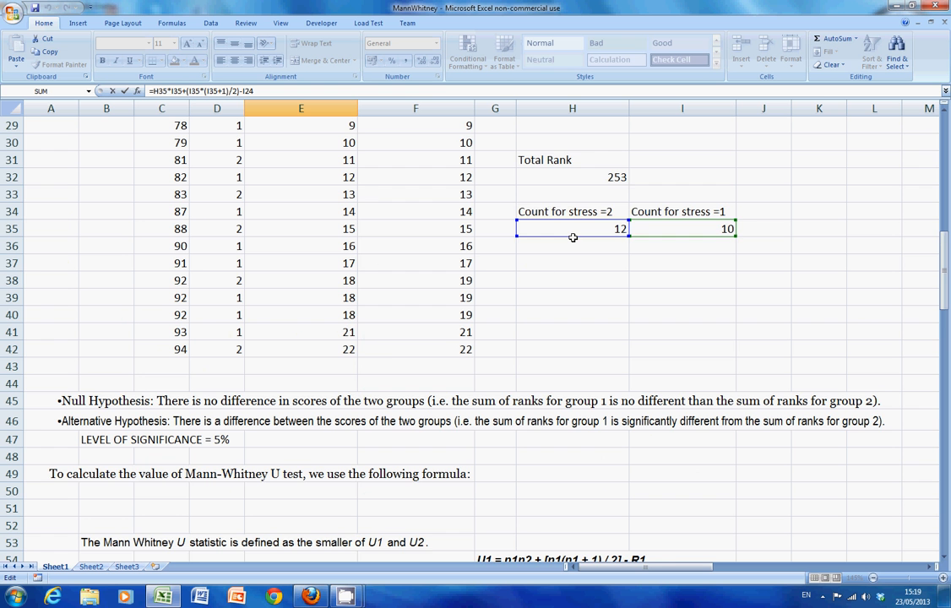
scroll("down", 3)
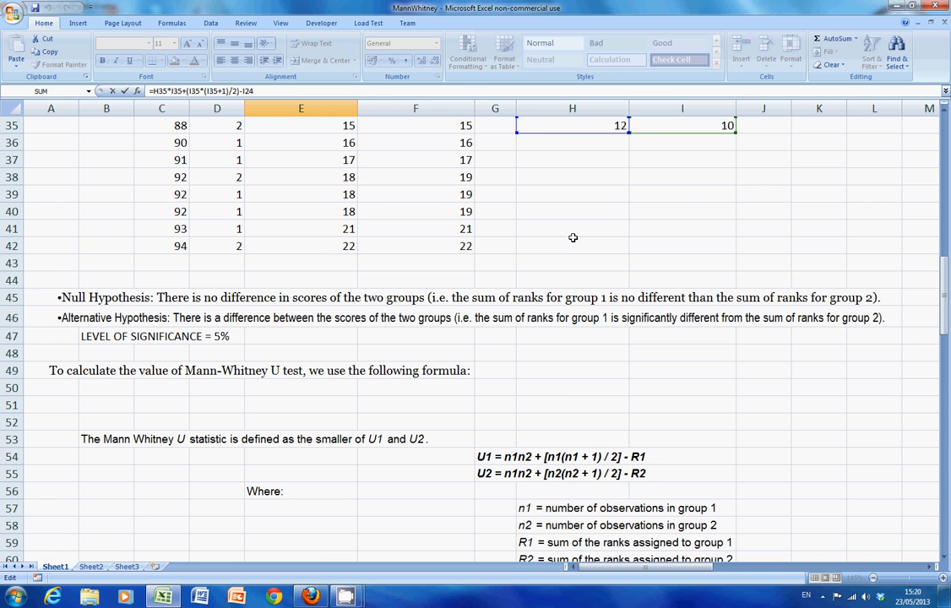
scroll("down", 3)
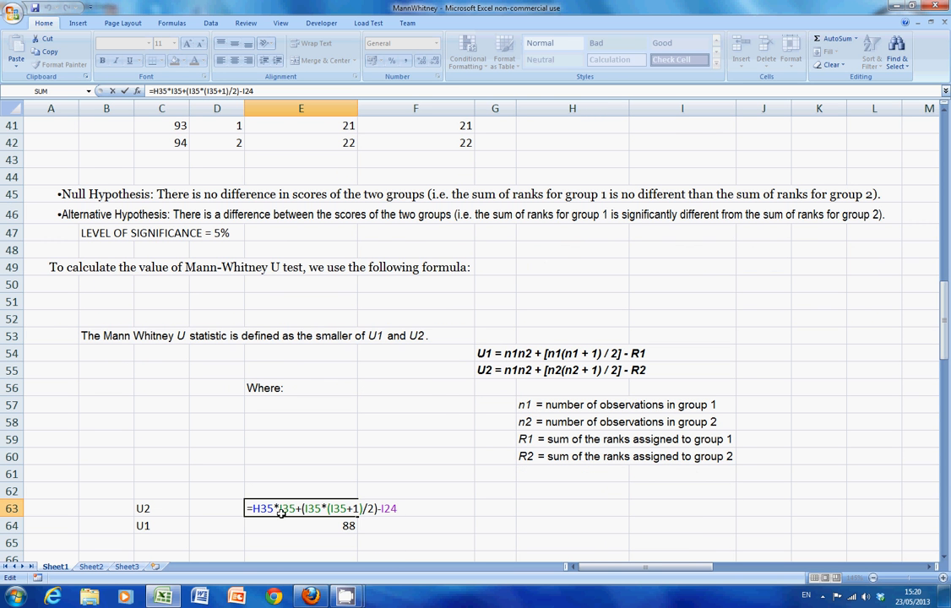
mouse_move(287, 507)
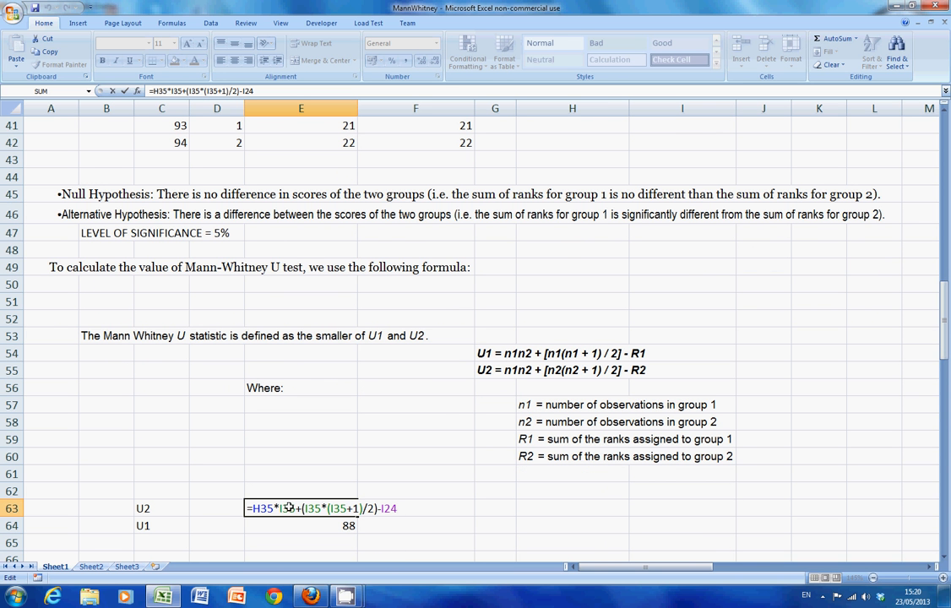
mouse_move(307, 524)
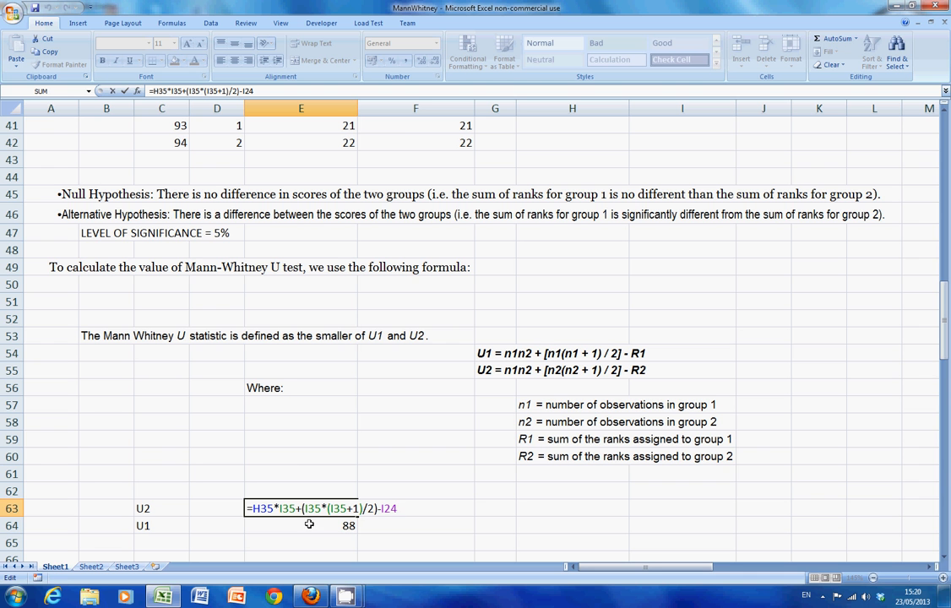
mouse_move(366, 515)
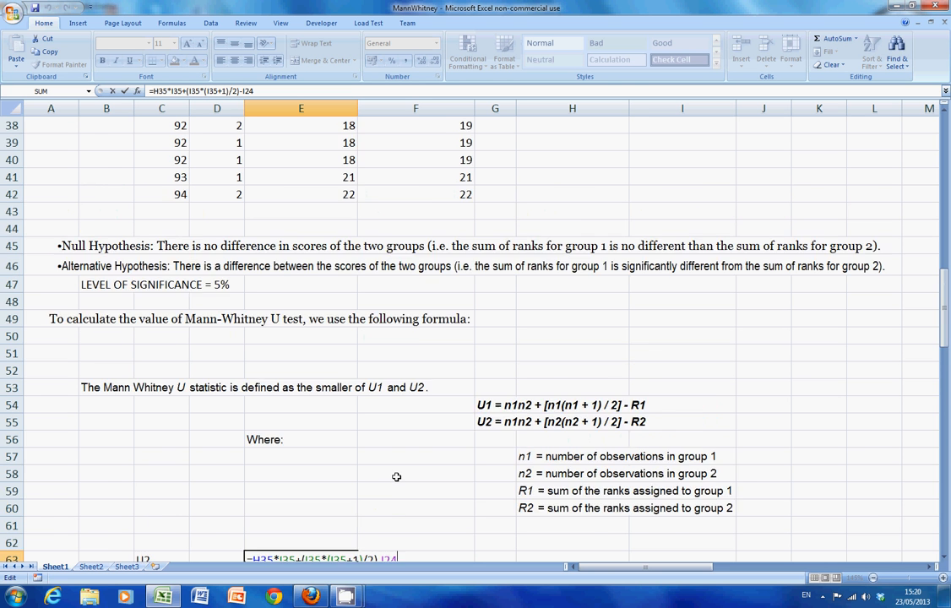
scroll("up", 3)
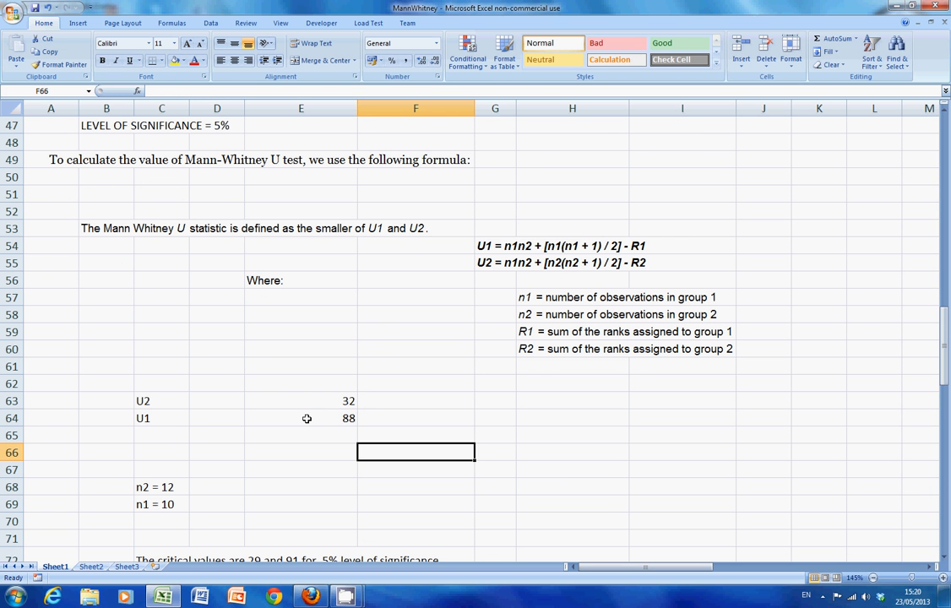
left_click(300, 419)
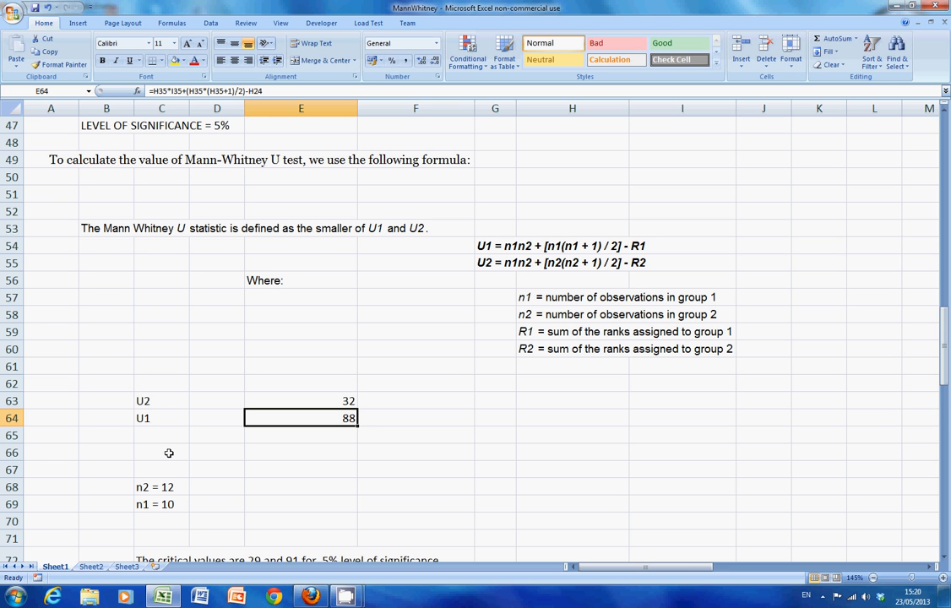
scroll("down", 3)
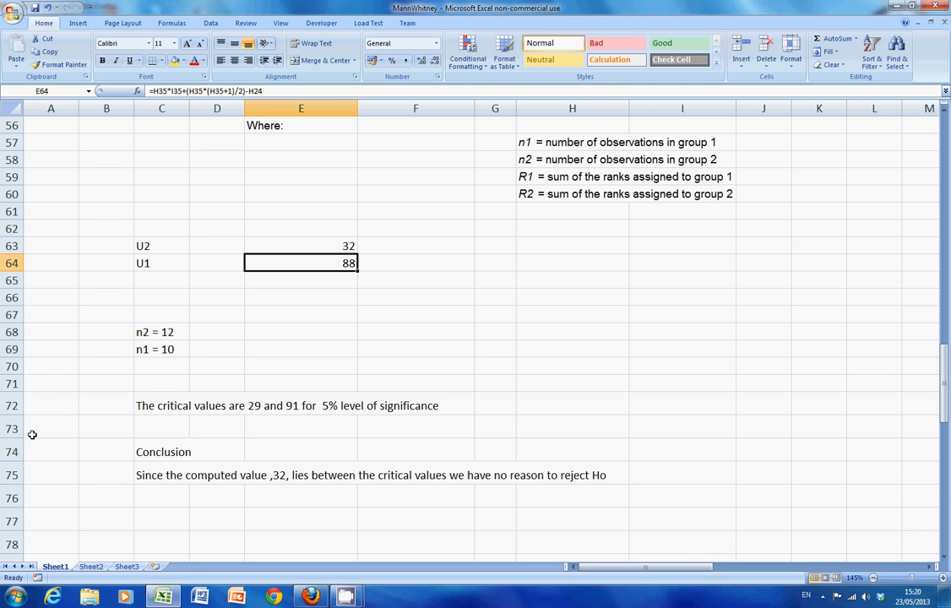
mouse_move(230, 487)
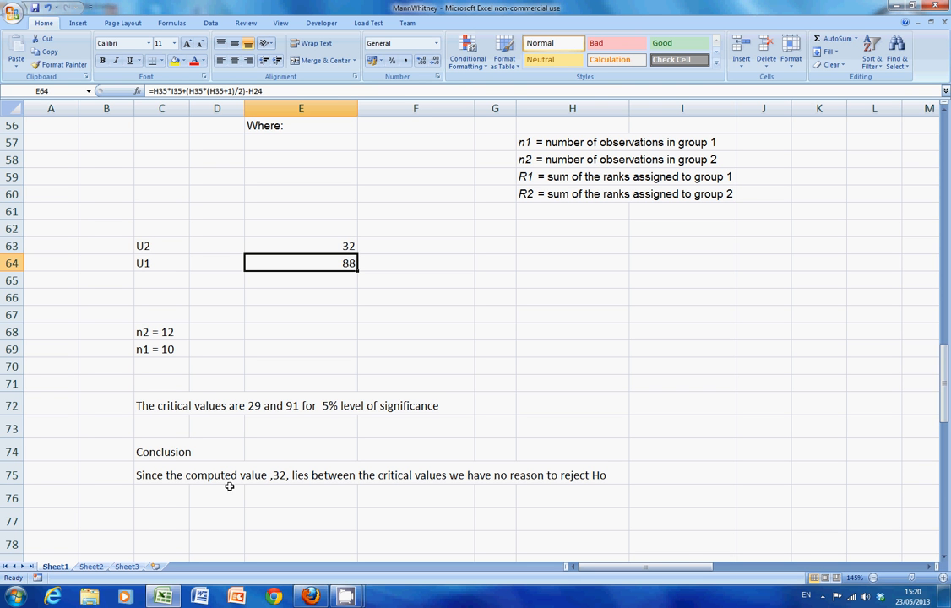
mouse_move(151, 404)
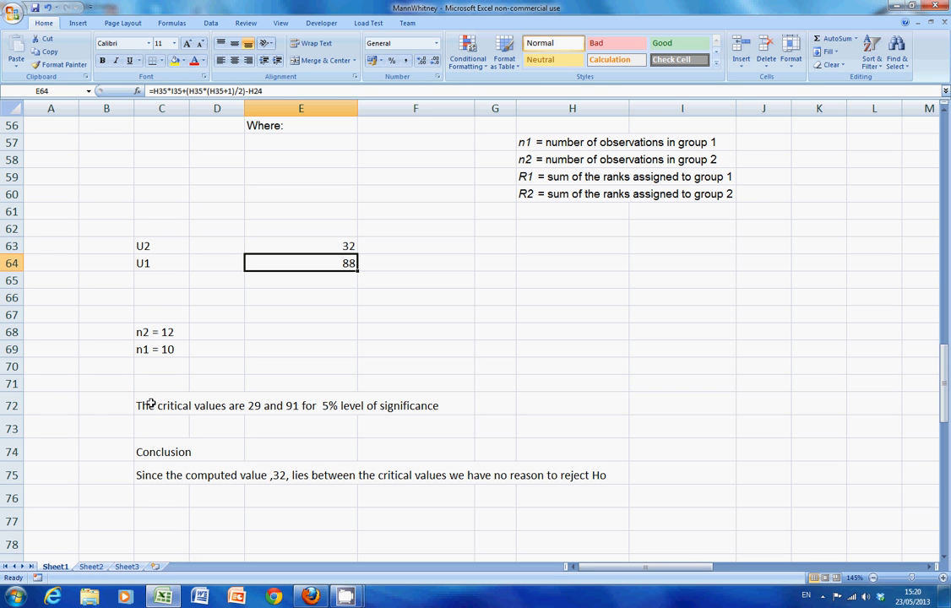
mouse_move(26, 405)
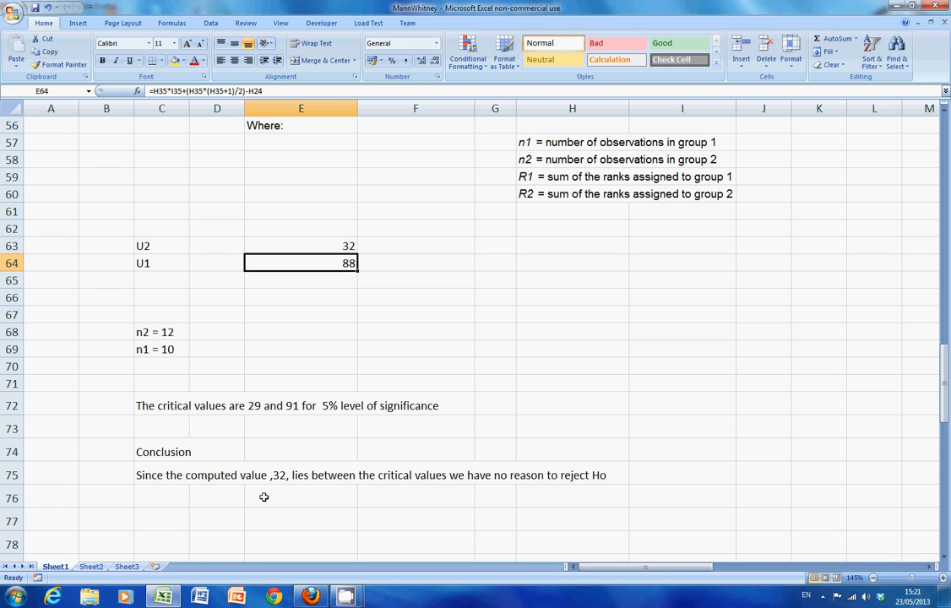
mouse_move(596, 353)
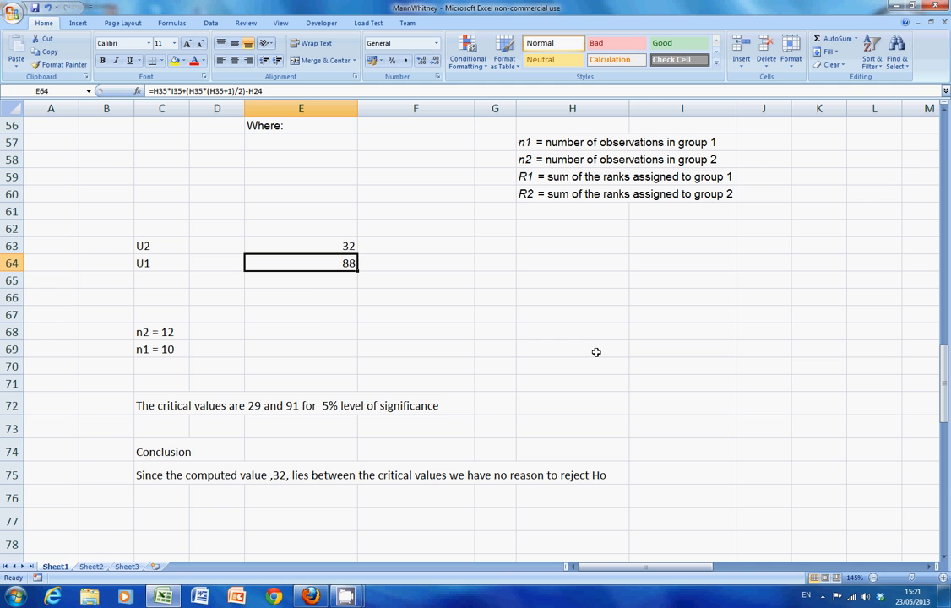